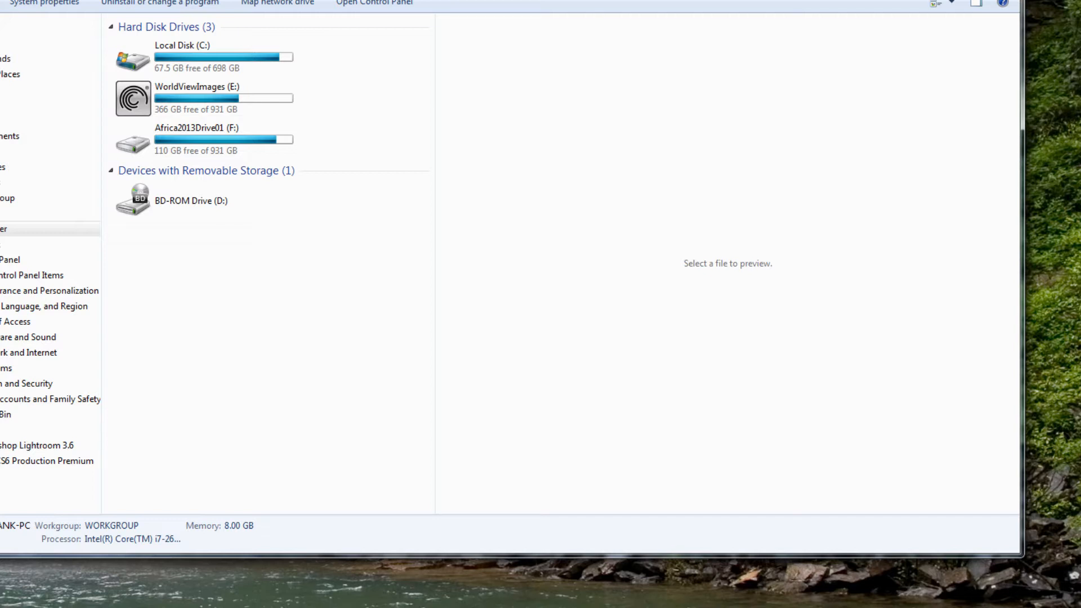
{"action": "mouse_move", "coordinate": [877, 390]}
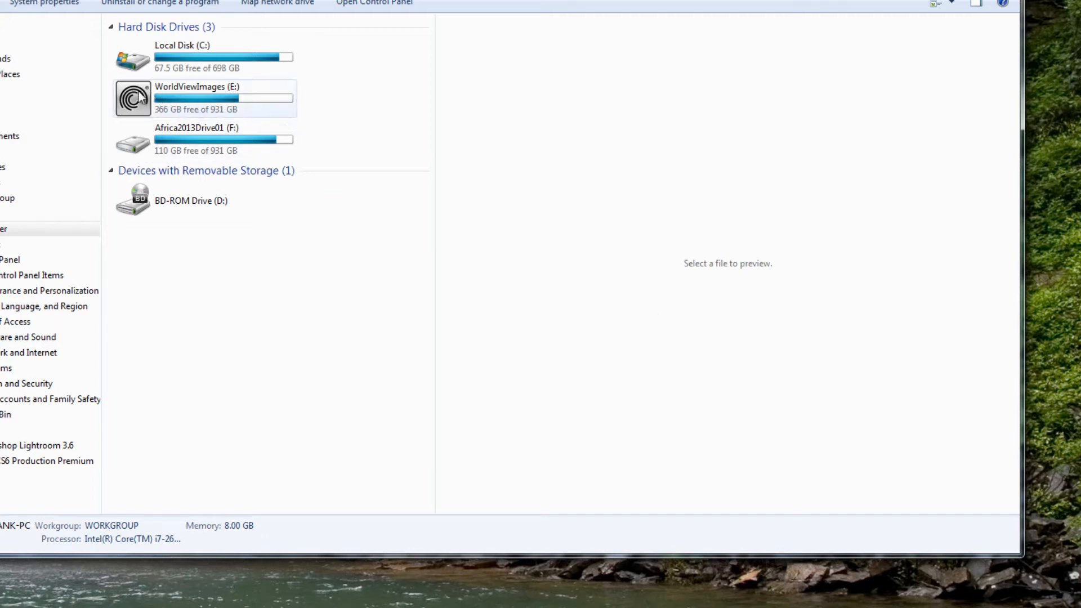
{"action": "mouse_move", "coordinate": [140, 100]}
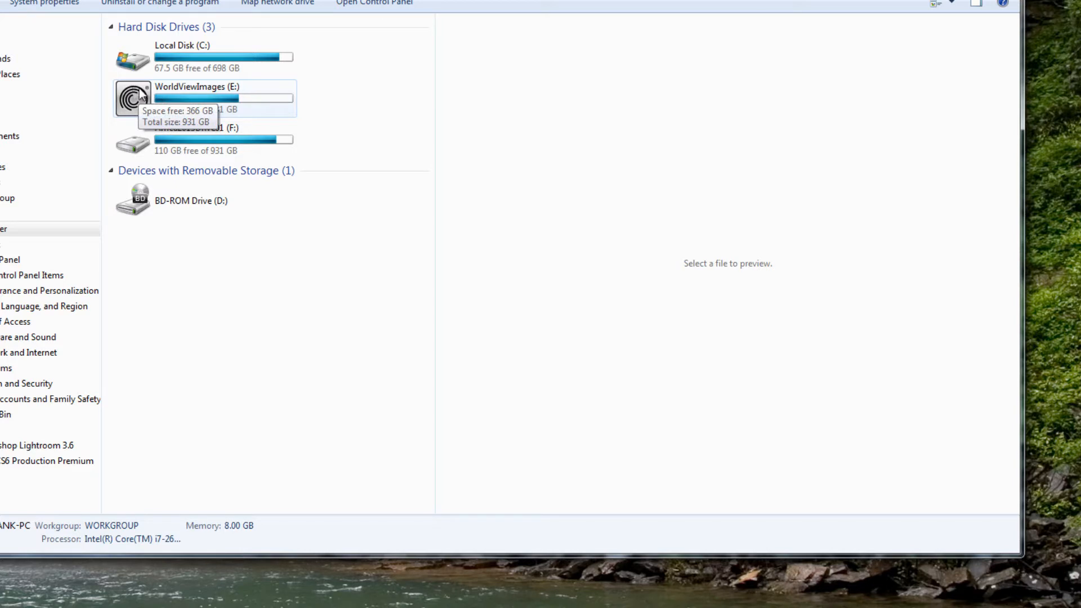
{"action": "mouse_move", "coordinate": [232, 101]}
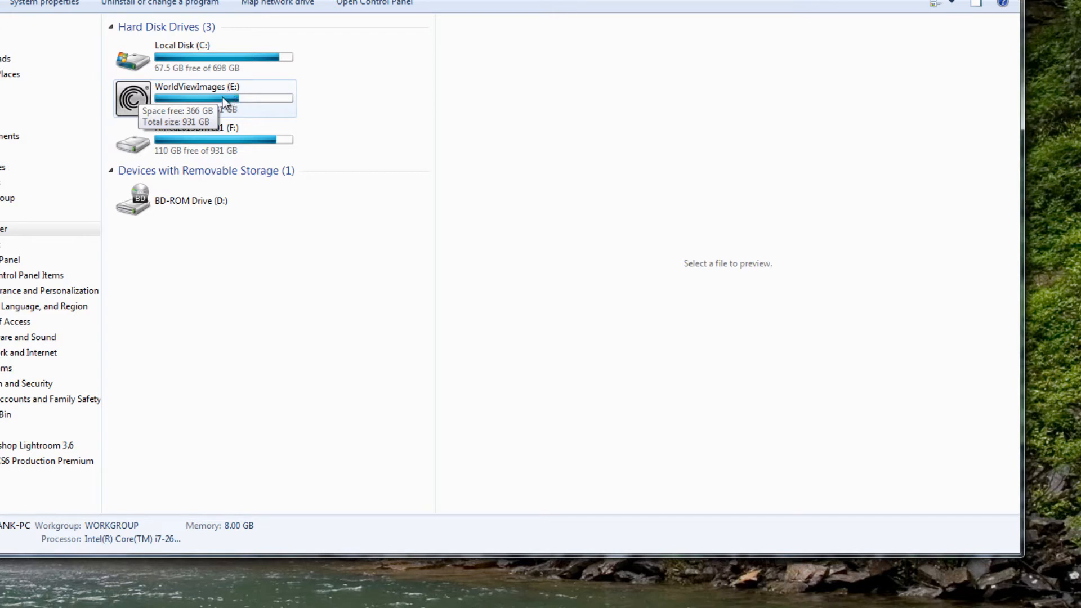
{"action": "mouse_move", "coordinate": [513, 266]}
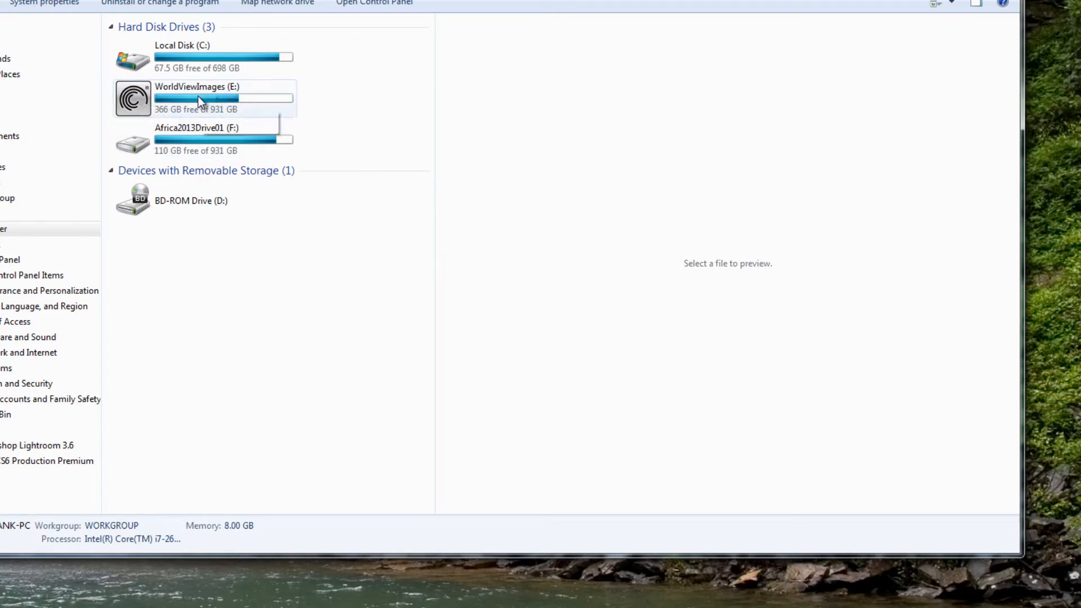
{"action": "mouse_move", "coordinate": [201, 102]}
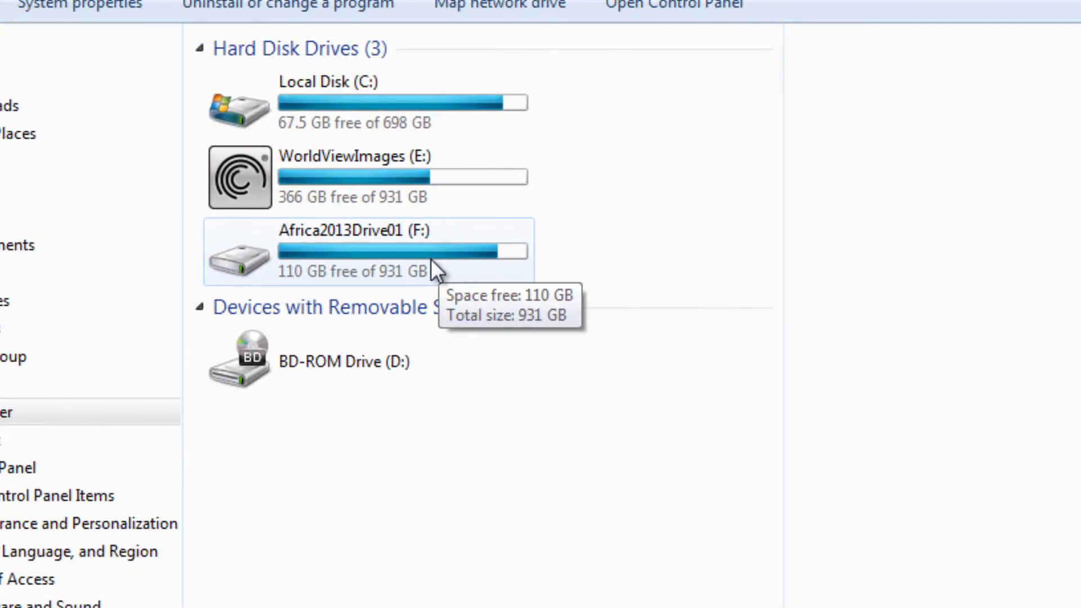
{"action": "mouse_move", "coordinate": [406, 263]}
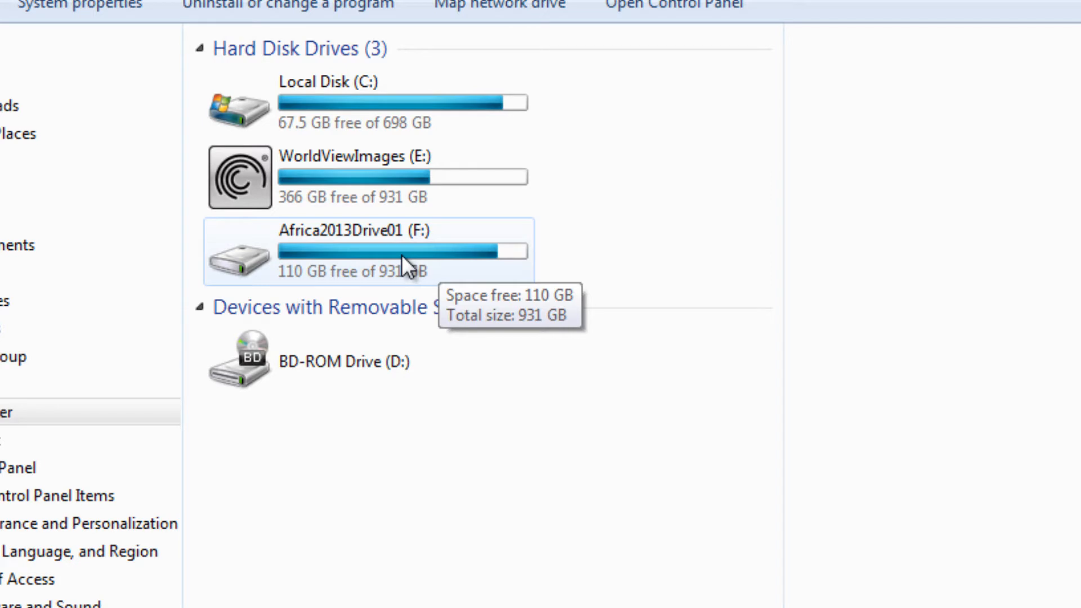
{"action": "mouse_move", "coordinate": [438, 237]}
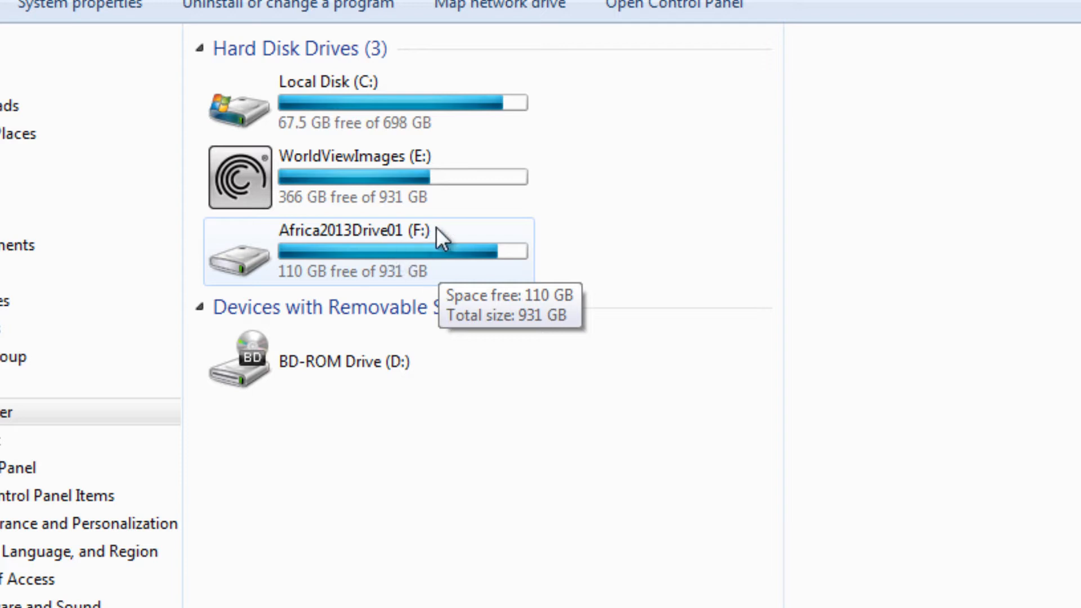
{"action": "mouse_move", "coordinate": [373, 253]}
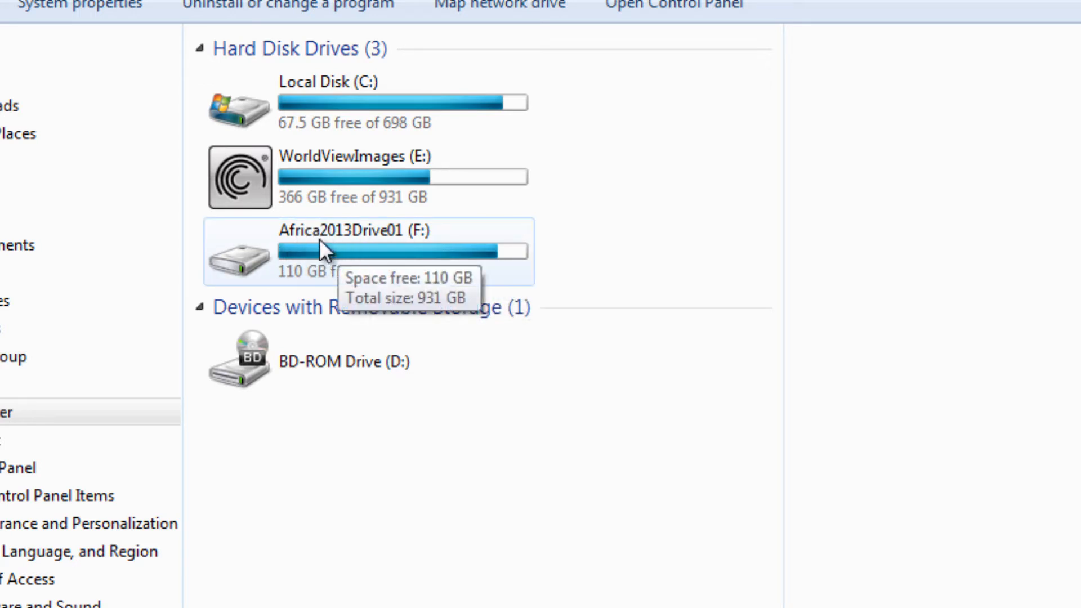
{"action": "mouse_move", "coordinate": [340, 262]}
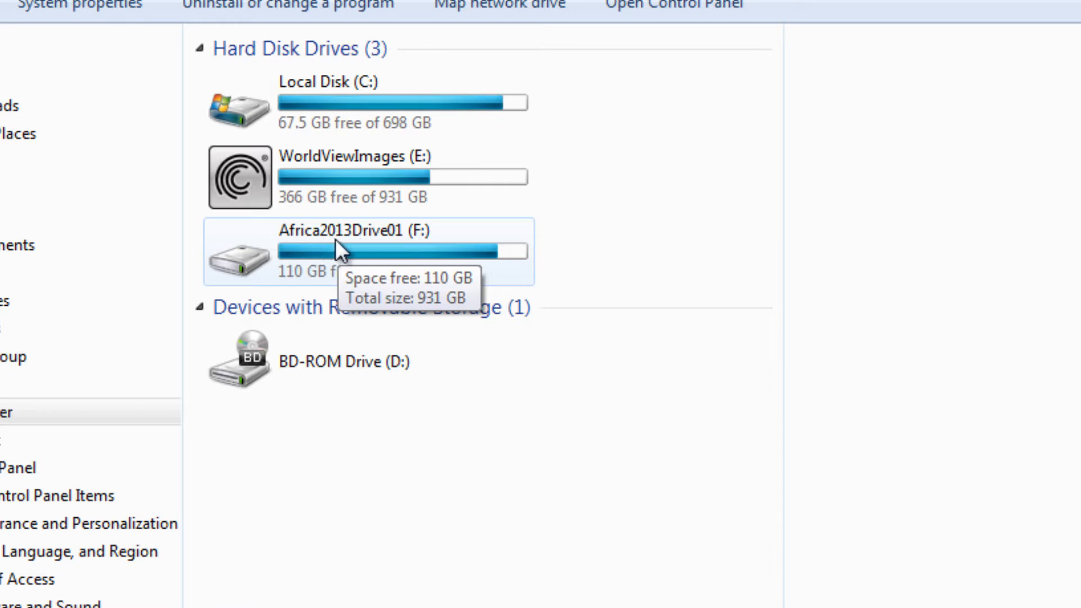
{"action": "mouse_move", "coordinate": [424, 250]}
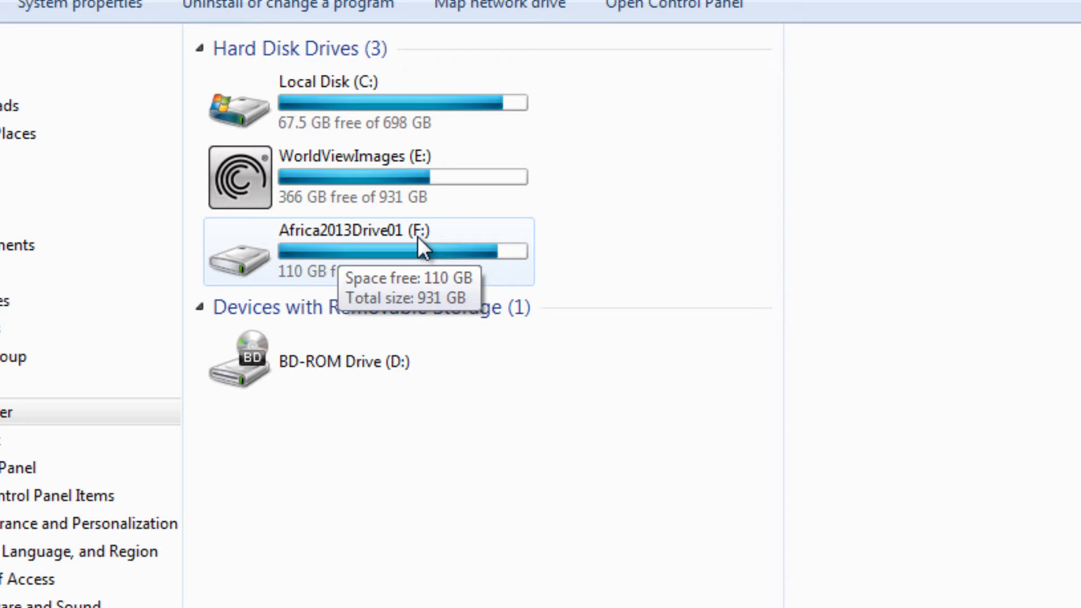
{"action": "mouse_move", "coordinate": [327, 203]}
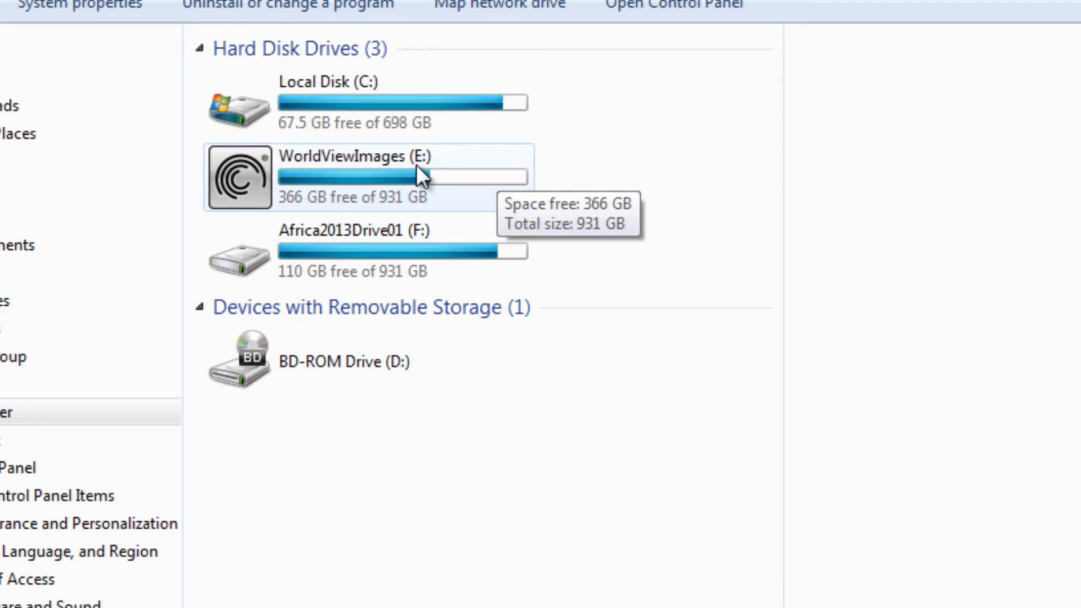
{"action": "mouse_move", "coordinate": [417, 245]}
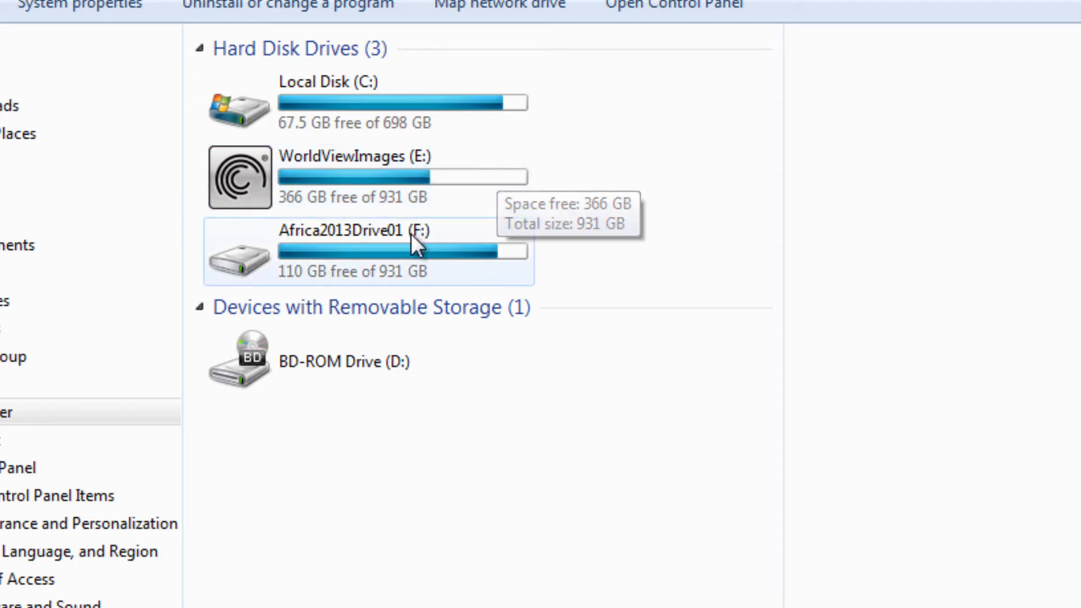
{"action": "mouse_move", "coordinate": [430, 254]}
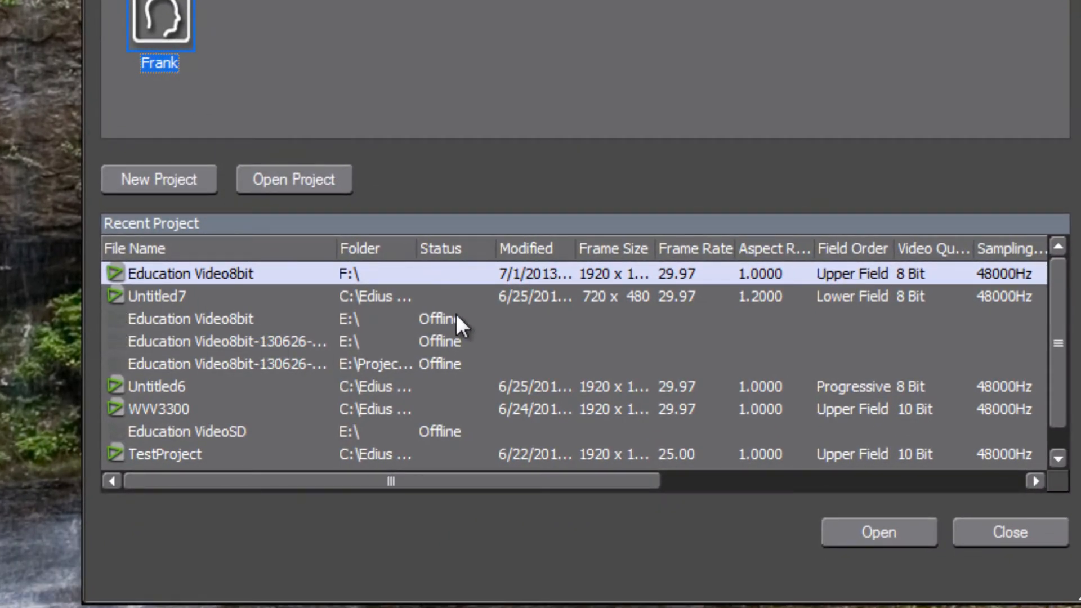
{"action": "mouse_move", "coordinate": [441, 338]}
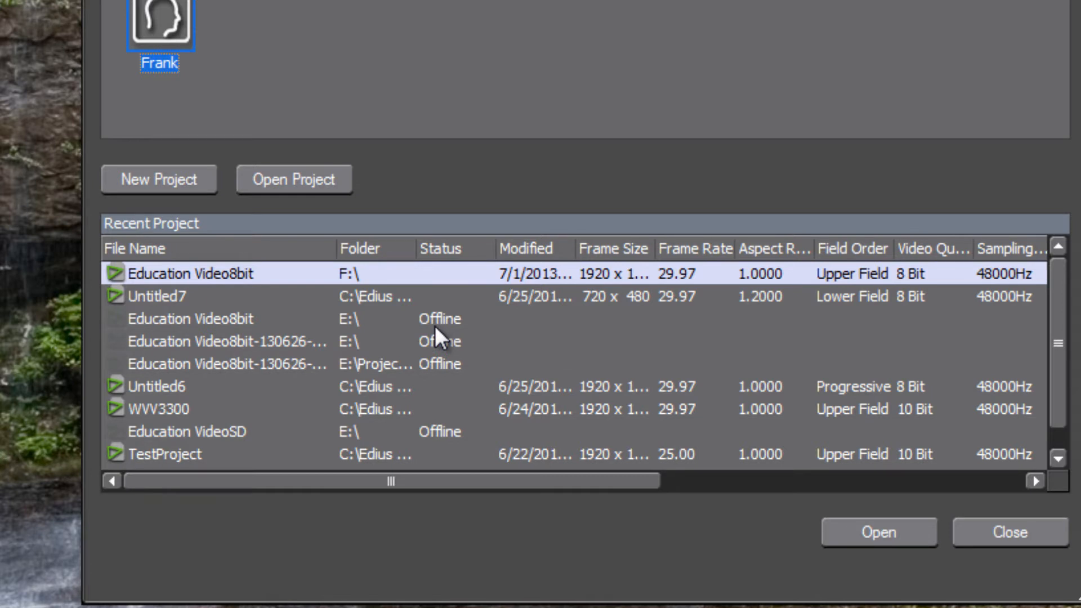
{"action": "mouse_move", "coordinate": [427, 335]}
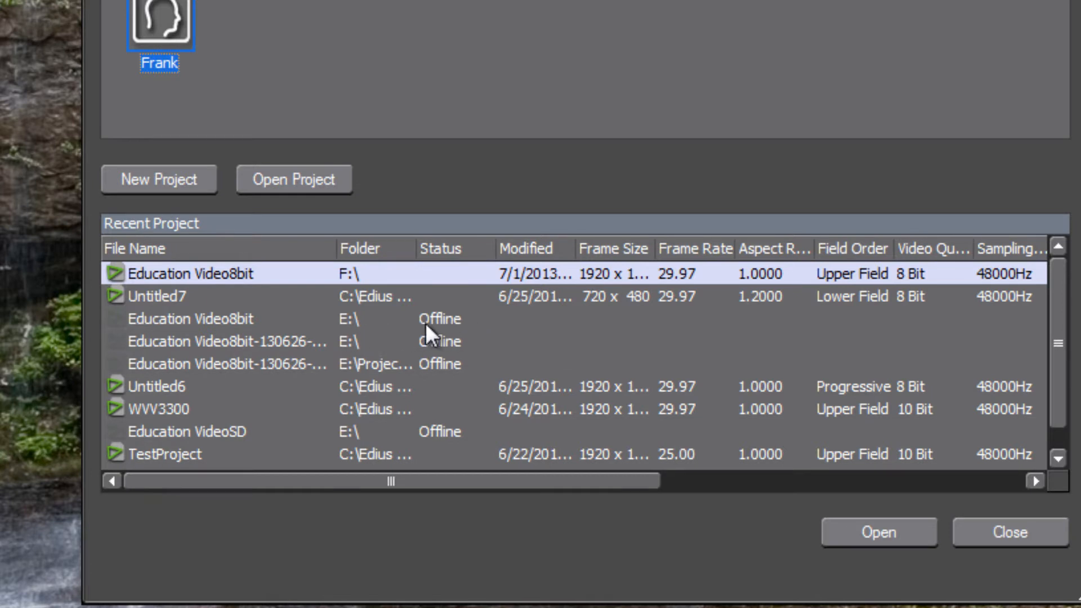
{"action": "mouse_move", "coordinate": [345, 327]}
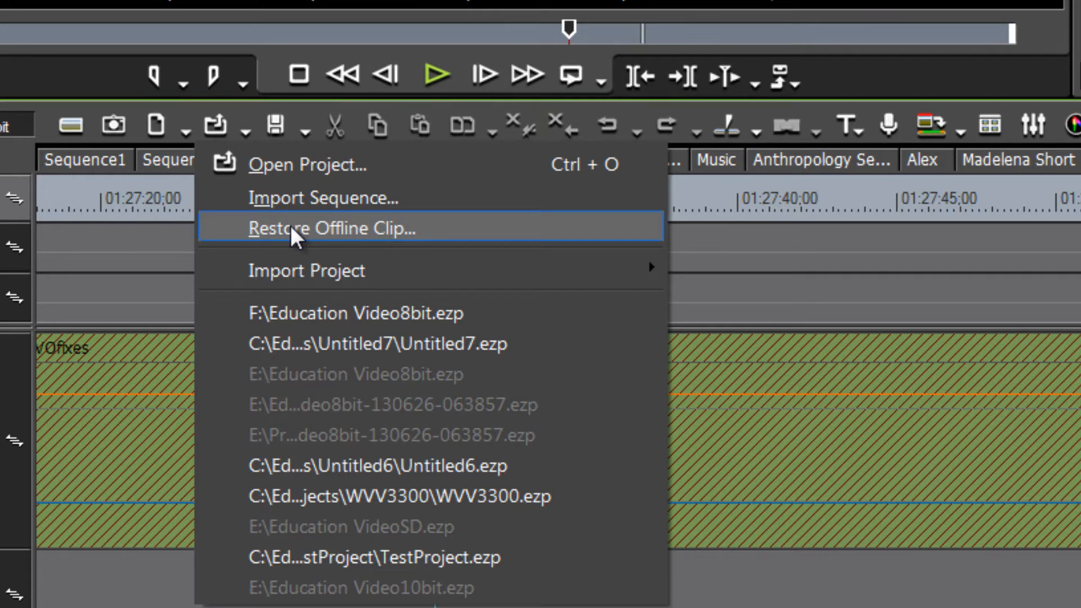
{"action": "mouse_move", "coordinate": [296, 239]}
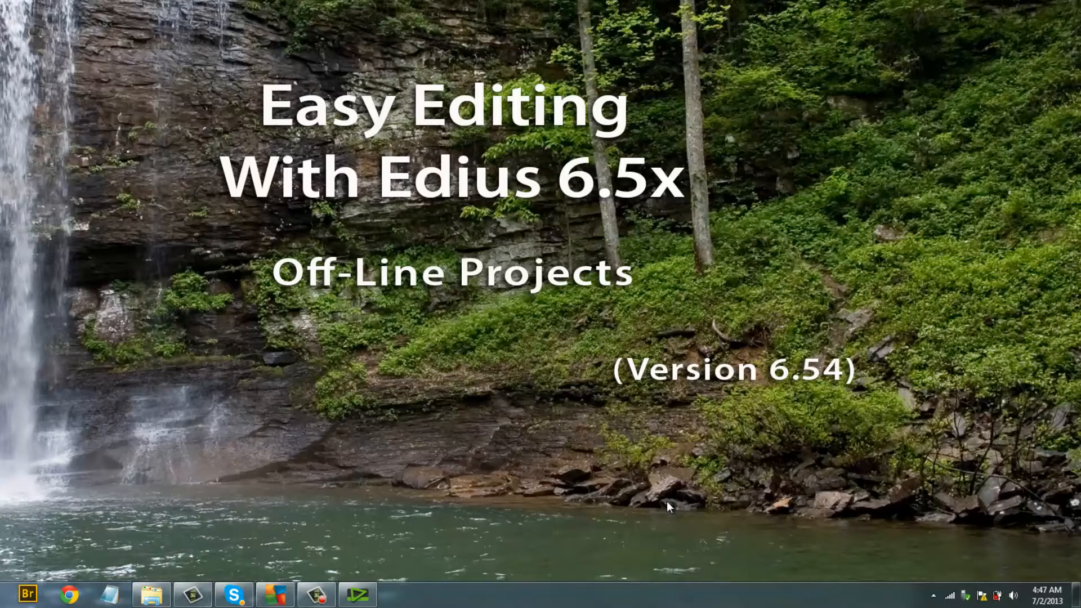
{"action": "mouse_move", "coordinate": [975, 592]}
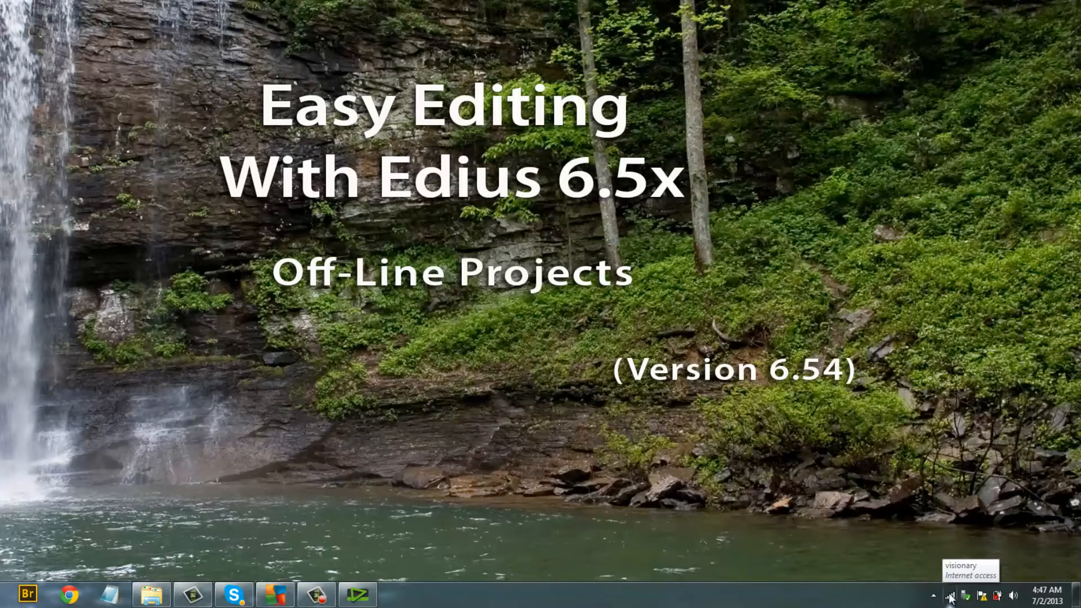
Try ejecting the FreeAgent GoFlex drive and dismiss the device-in-use warning.
{"action": "left_click", "coordinate": [950, 597]}
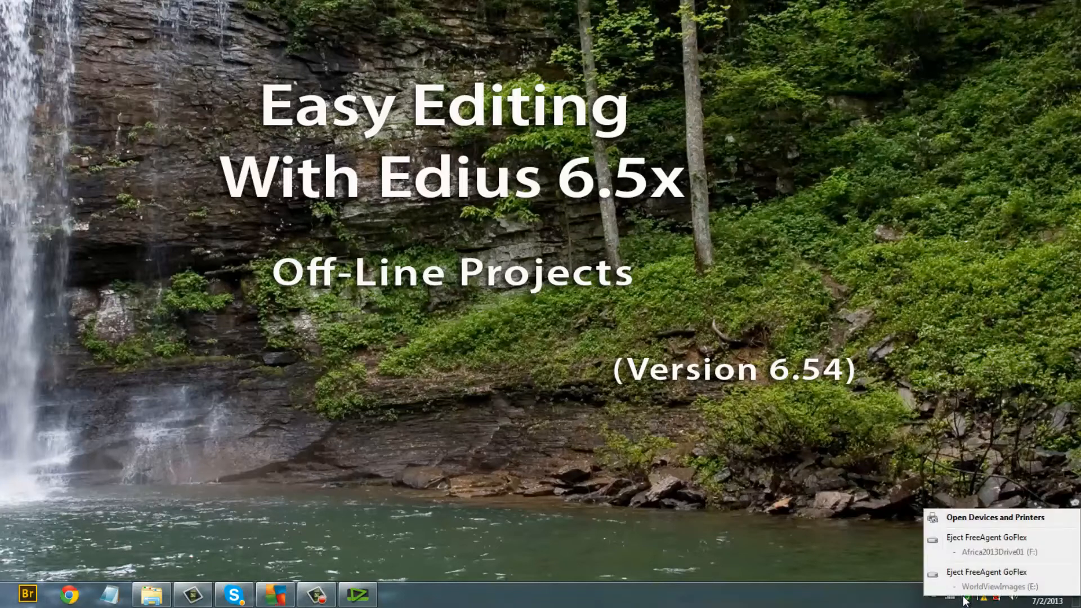
{"action": "left_click", "coordinate": [995, 537]}
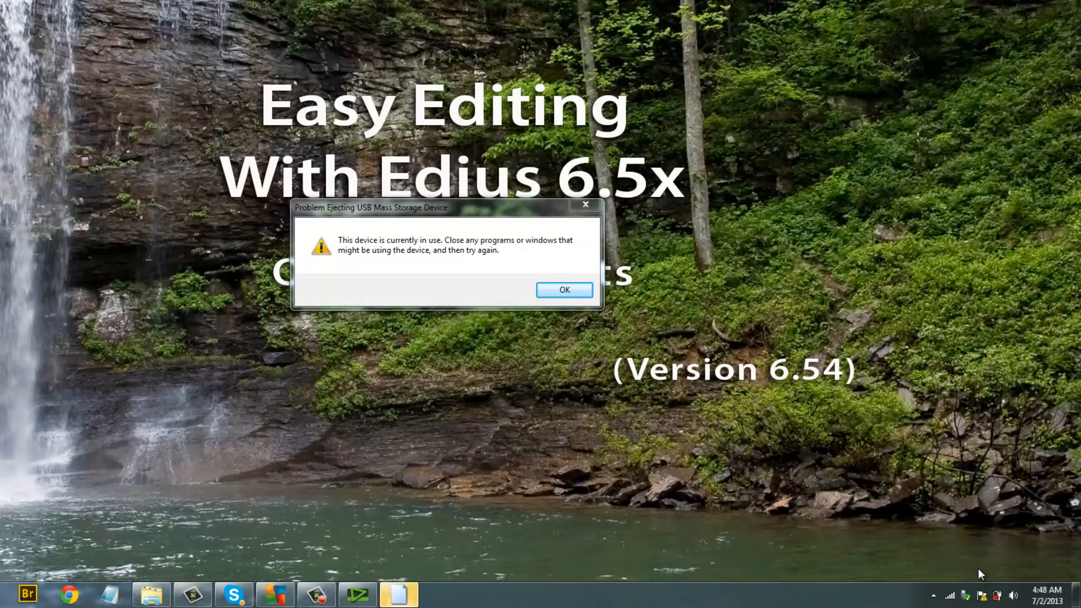
{"action": "left_click", "coordinate": [564, 290]}
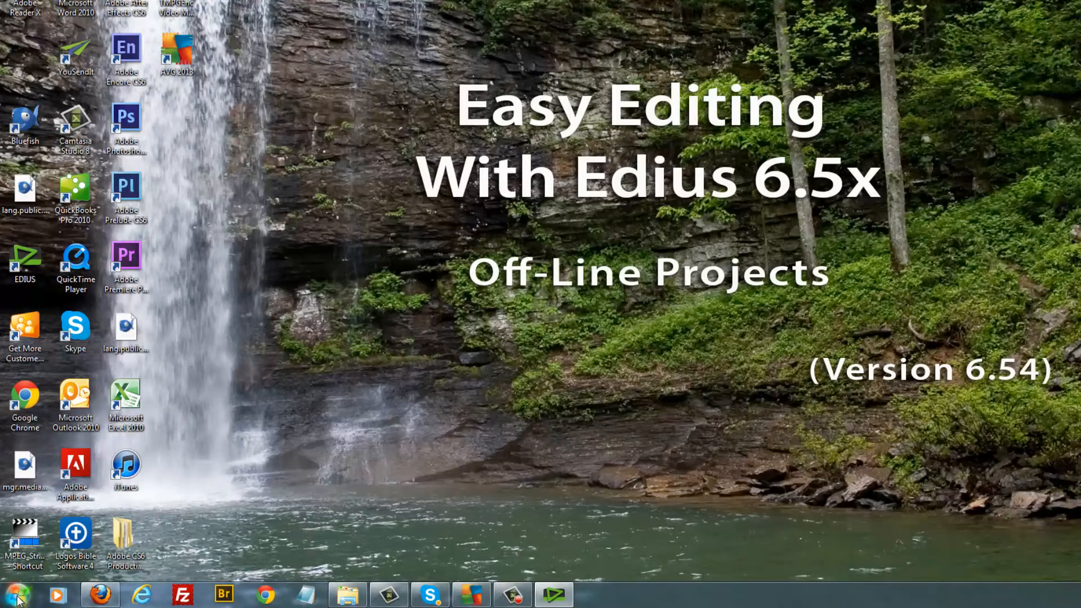
{"action": "mouse_move", "coordinate": [417, 576]}
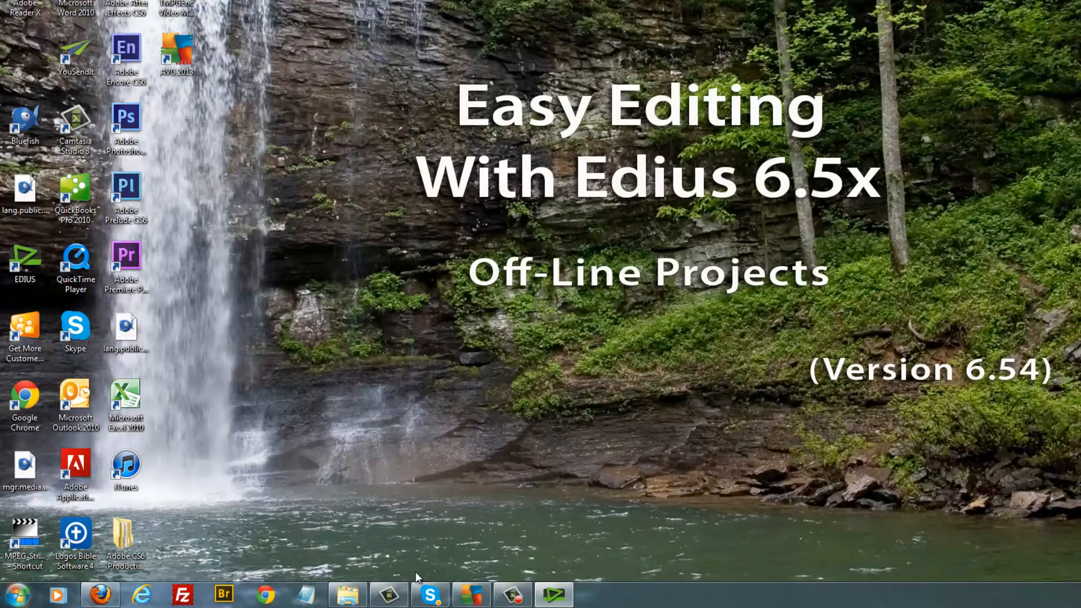
Open Computer in Windows Explorer to confirm only C, F and D drives remain.
{"action": "left_click", "coordinate": [348, 596]}
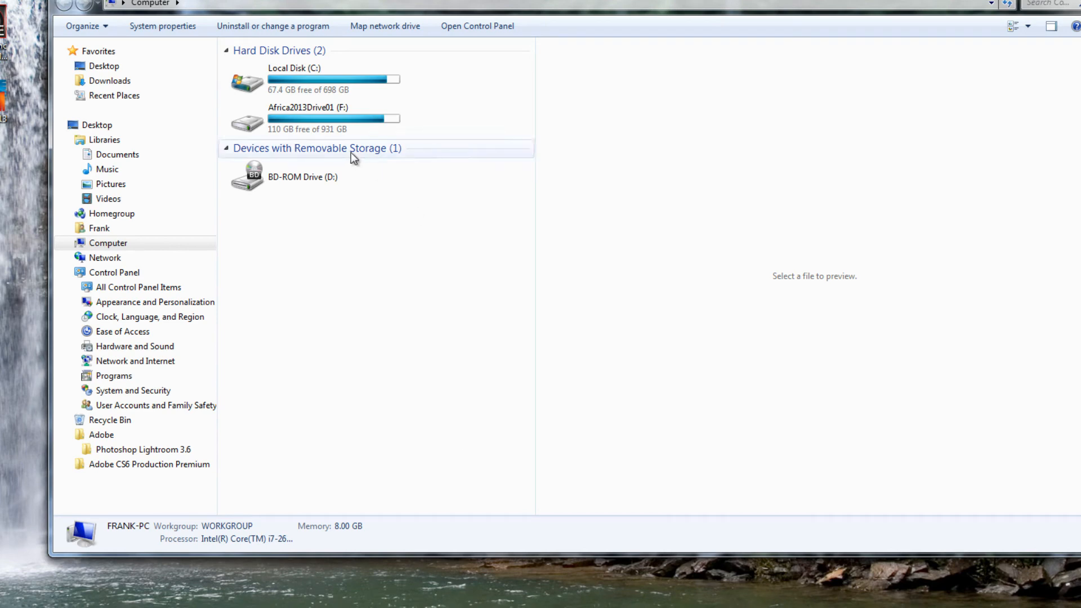
{"action": "mouse_move", "coordinate": [347, 120]}
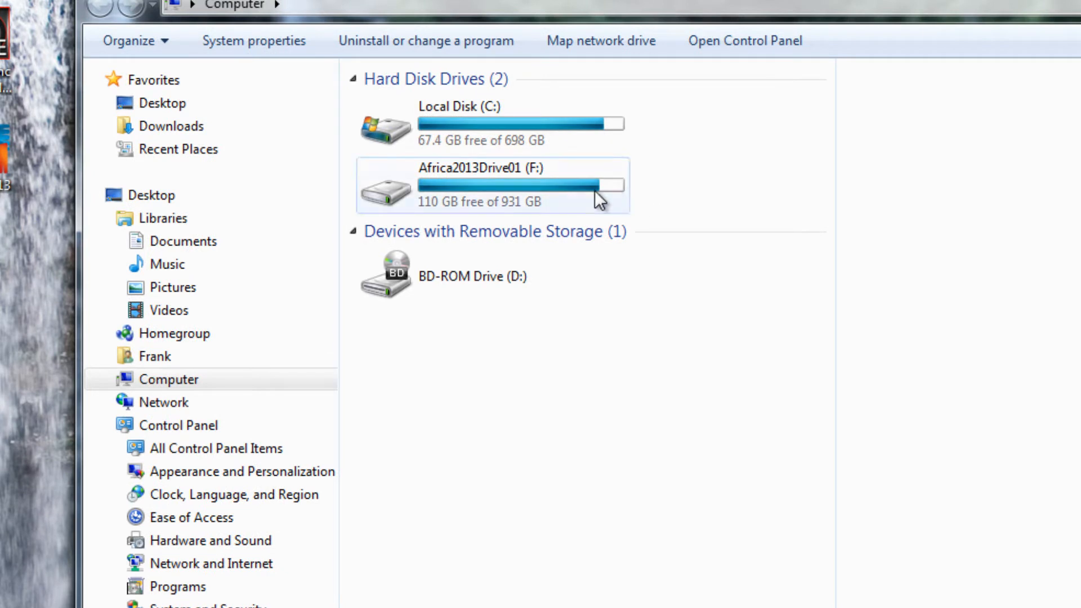
{"action": "mouse_move", "coordinate": [524, 193]}
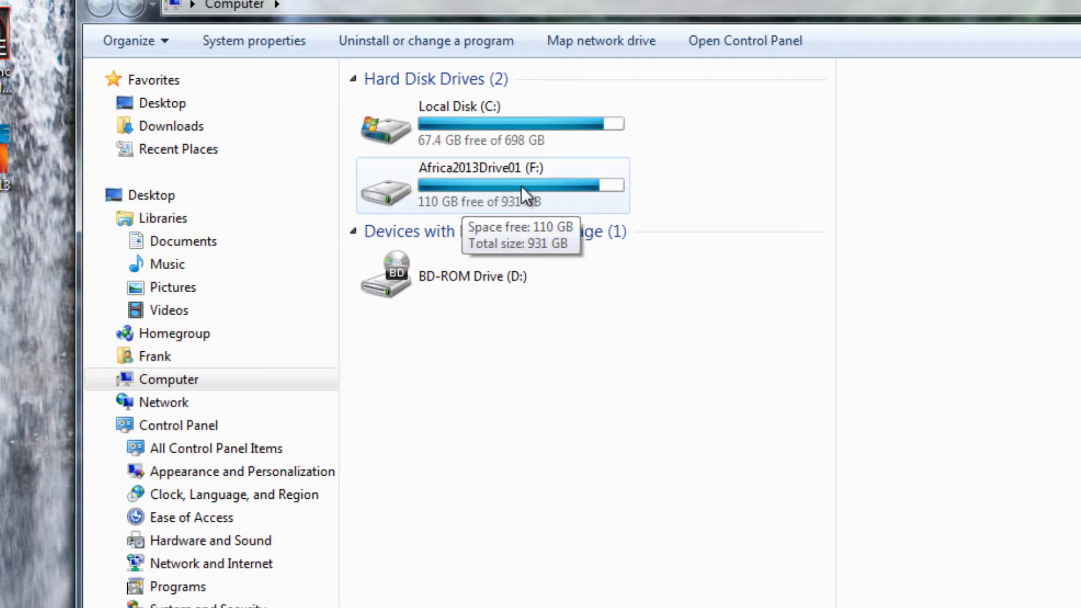
{"action": "mouse_move", "coordinate": [555, 182]}
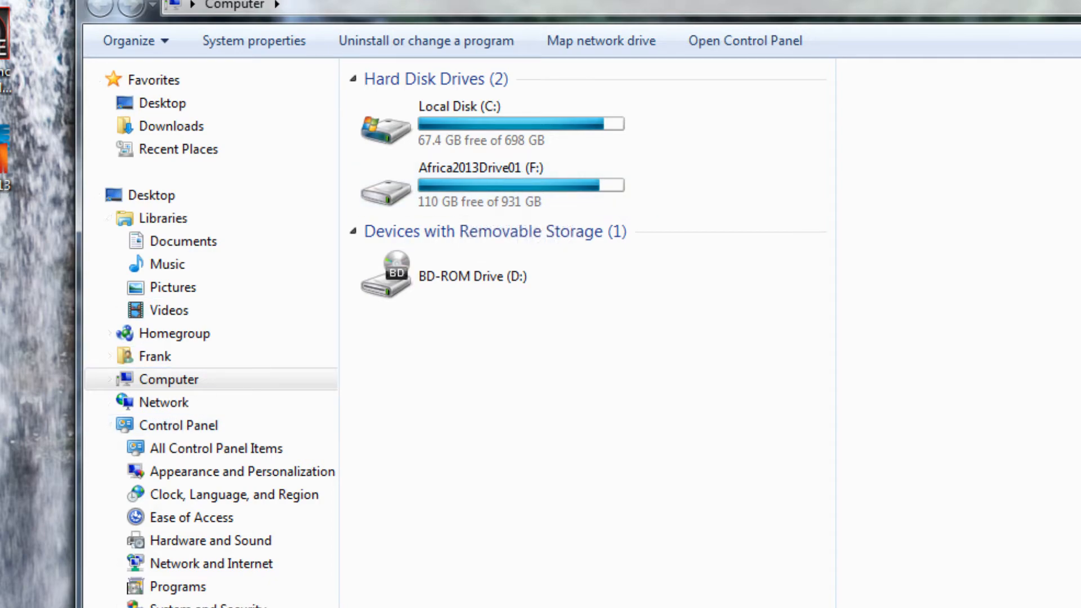
Open Control Panel and switch View by to Small icons.
{"action": "left_click", "coordinate": [27, 589]}
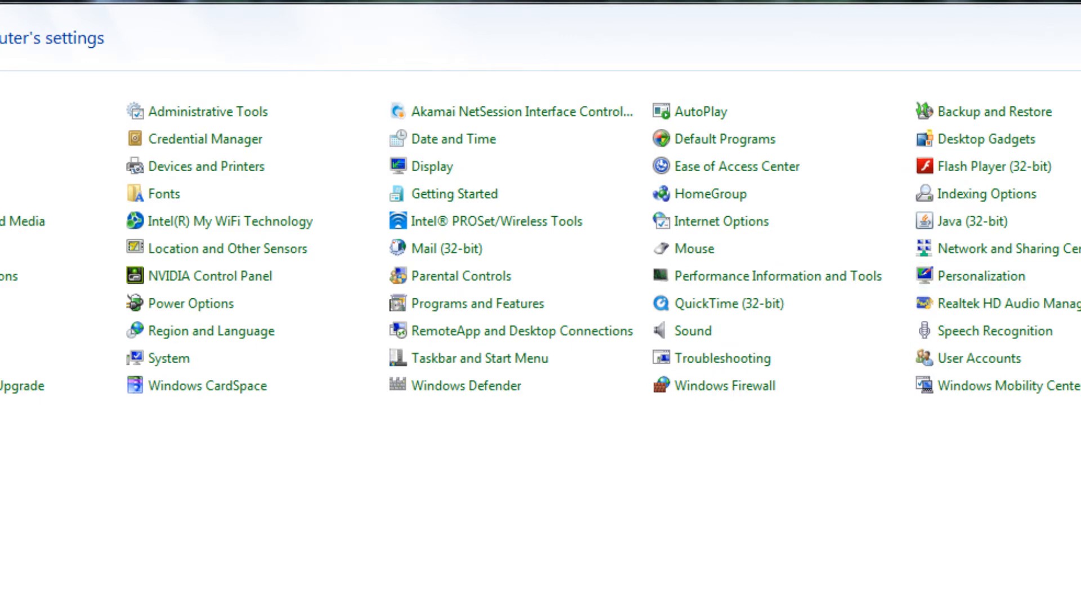
{"action": "left_click", "coordinate": [706, 90]}
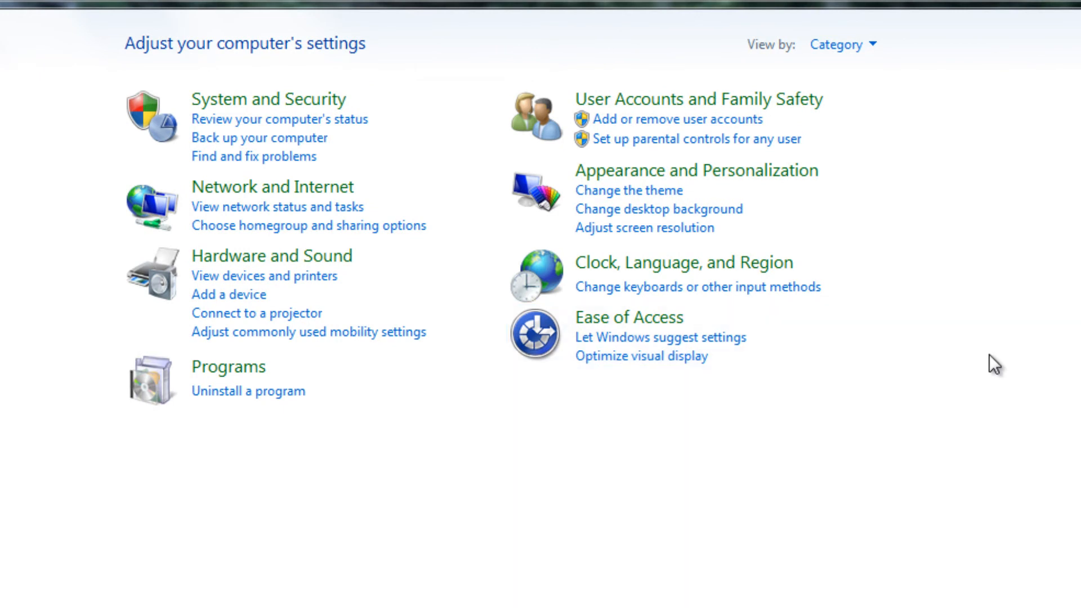
{"action": "left_click", "coordinate": [843, 44]}
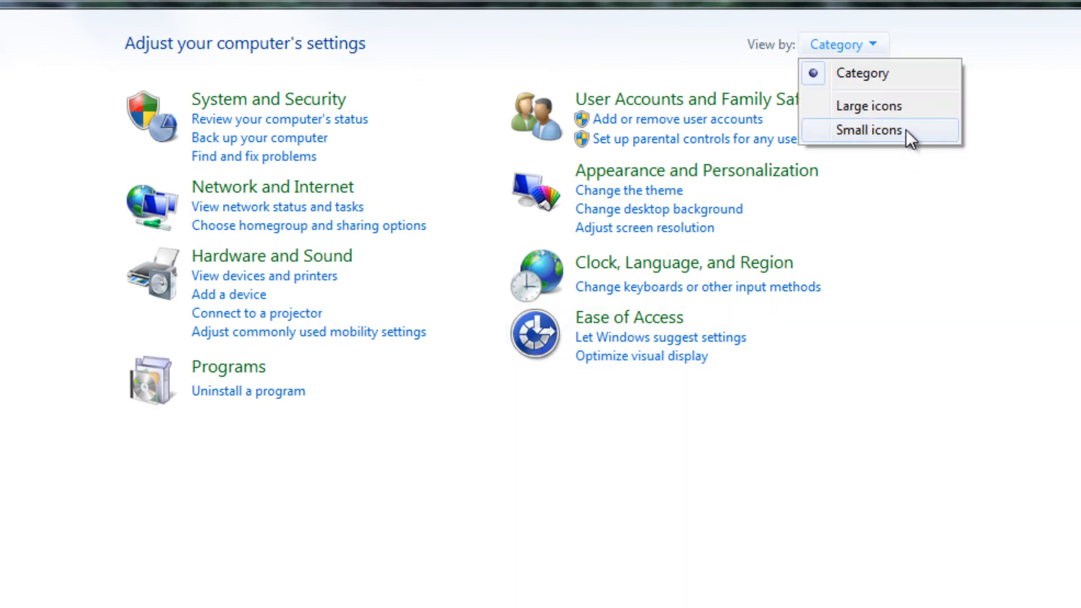
{"action": "left_click", "coordinate": [868, 130]}
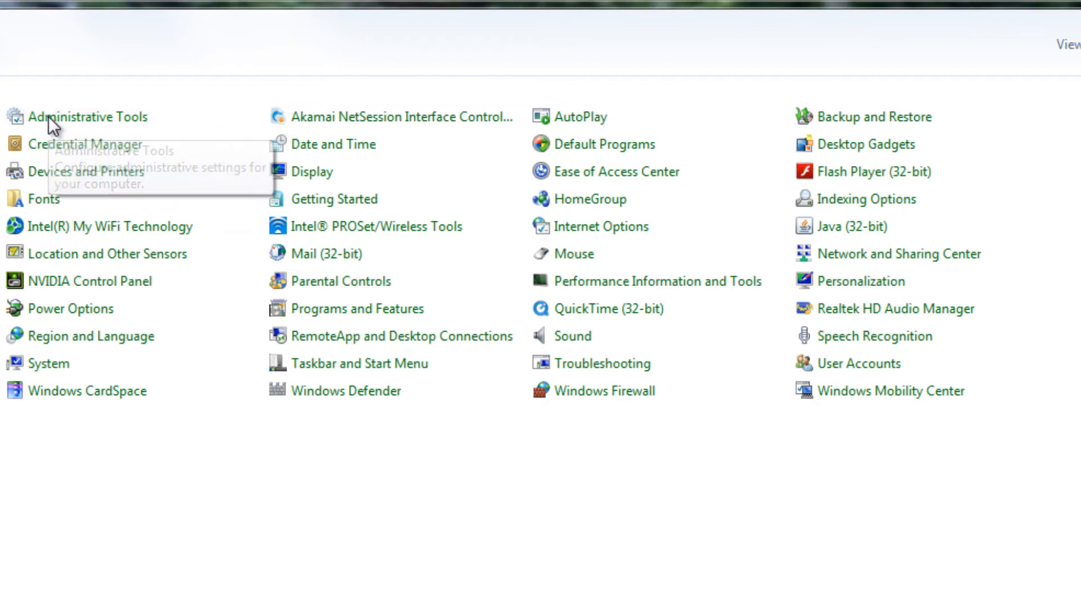
Launch Computer Management from Administrative Tools to reach Disk Management.
{"action": "double_click", "coordinate": [70, 117]}
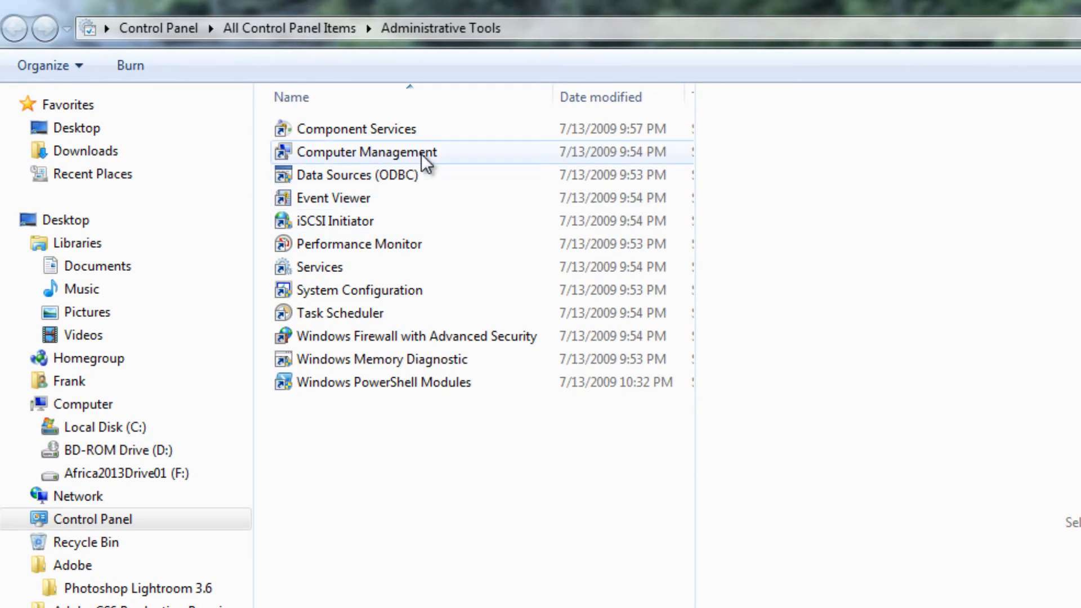
{"action": "left_click", "coordinate": [363, 152]}
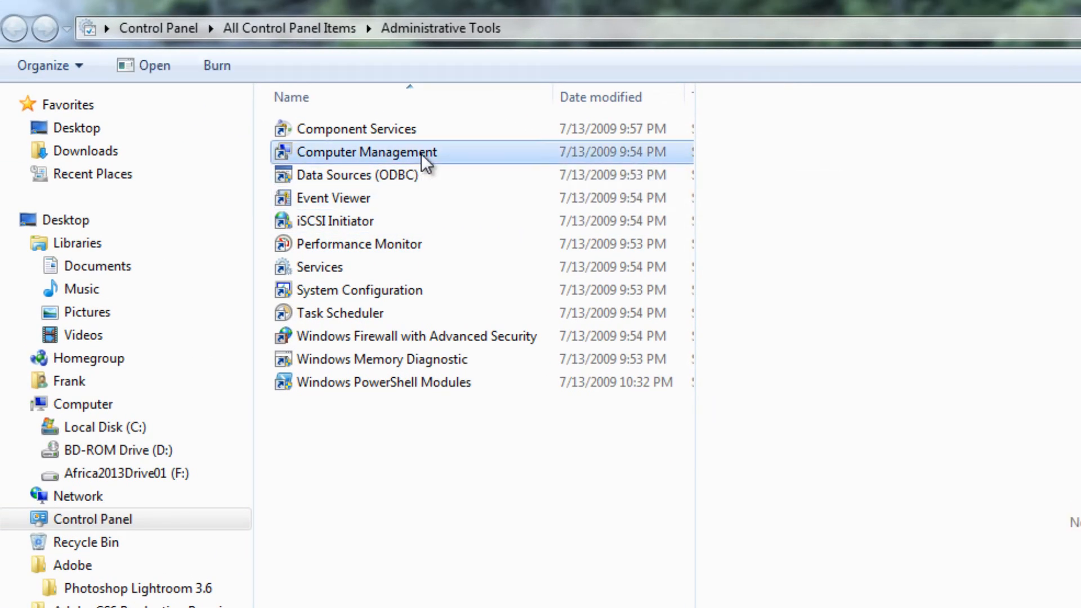
{"action": "double_click", "coordinate": [368, 152]}
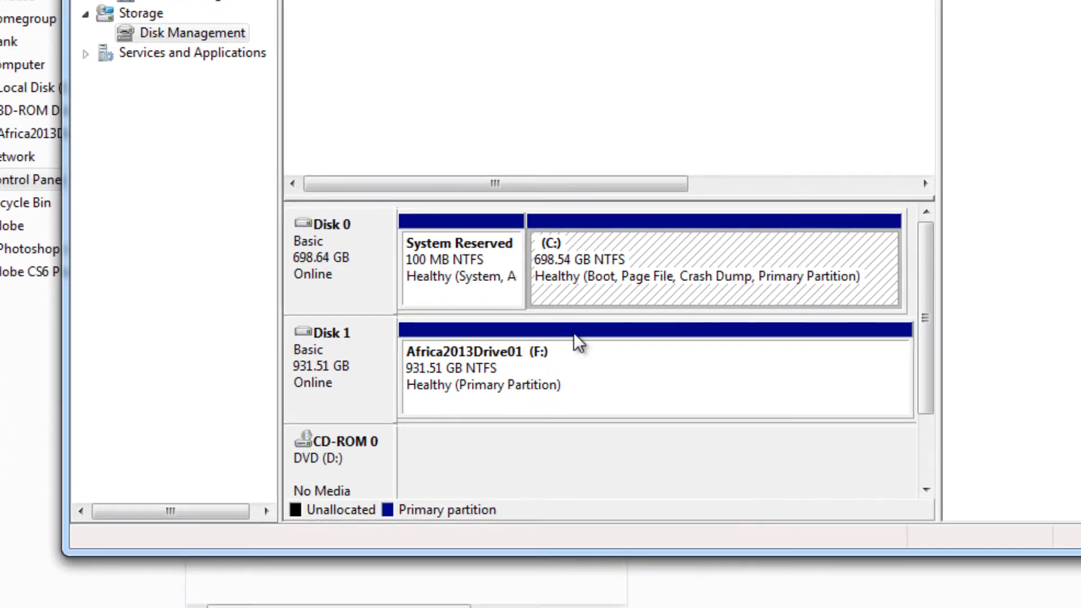
Select the Africa2013Drive01 (F:) volume on Disk 1 and show its context menu.
{"action": "left_click", "coordinate": [599, 369]}
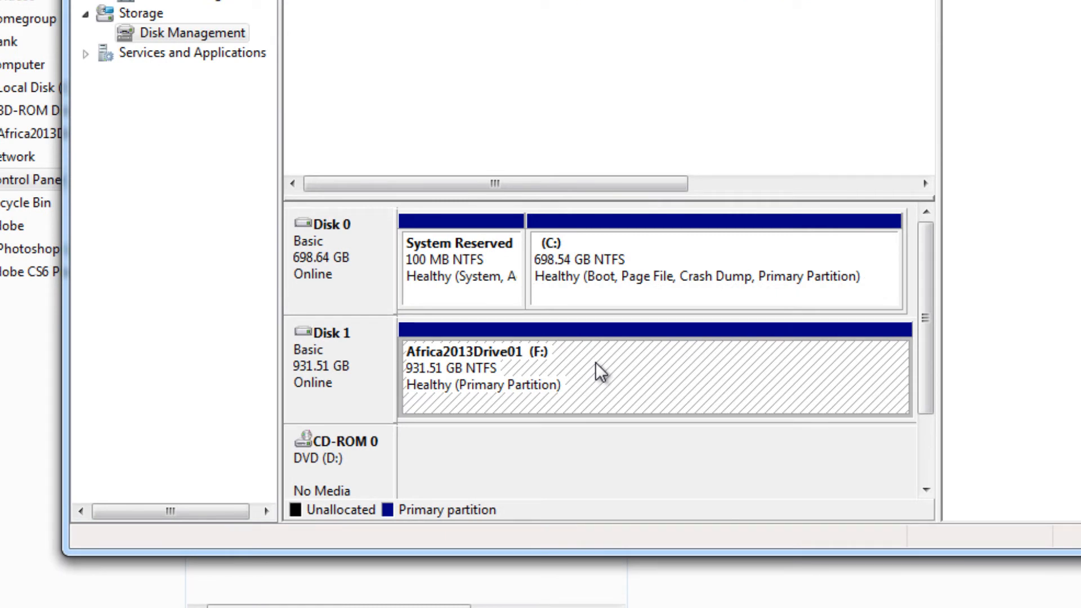
{"action": "mouse_move", "coordinate": [365, 403]}
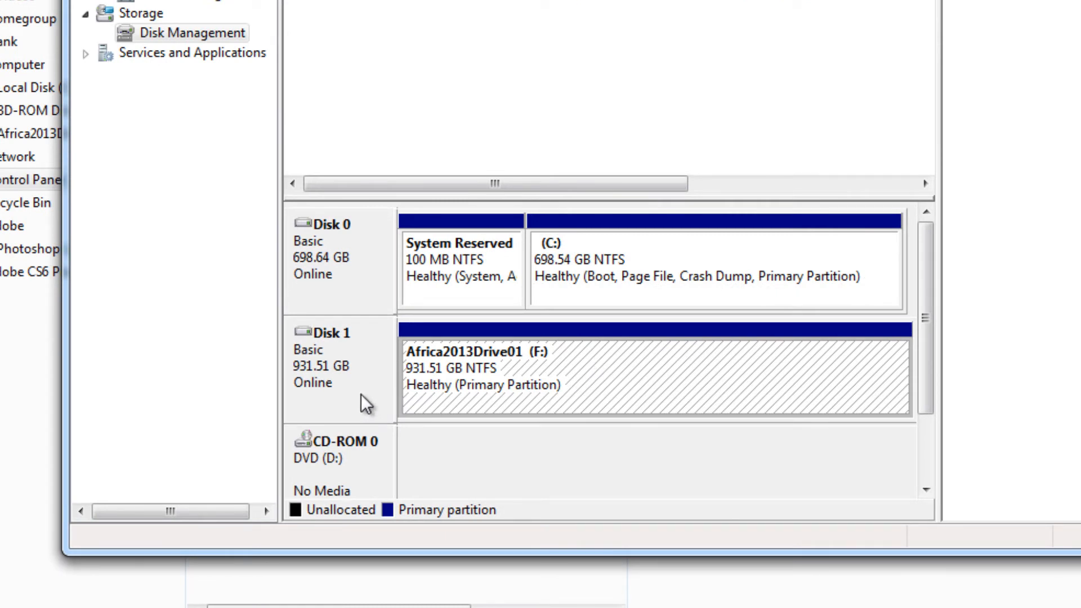
{"action": "mouse_move", "coordinate": [655, 400]}
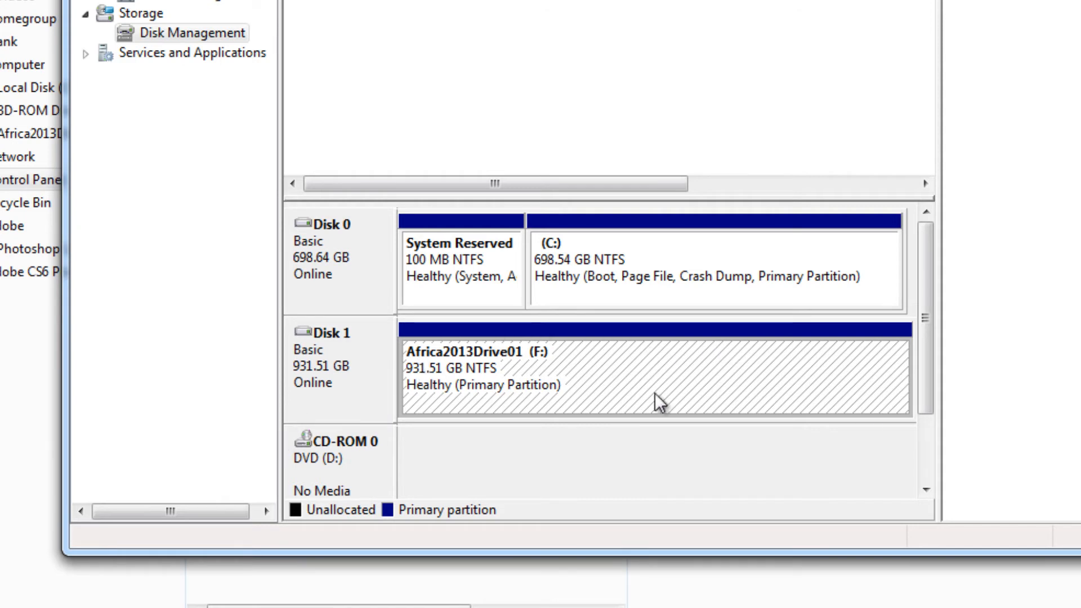
{"action": "right_click", "coordinate": [627, 377]}
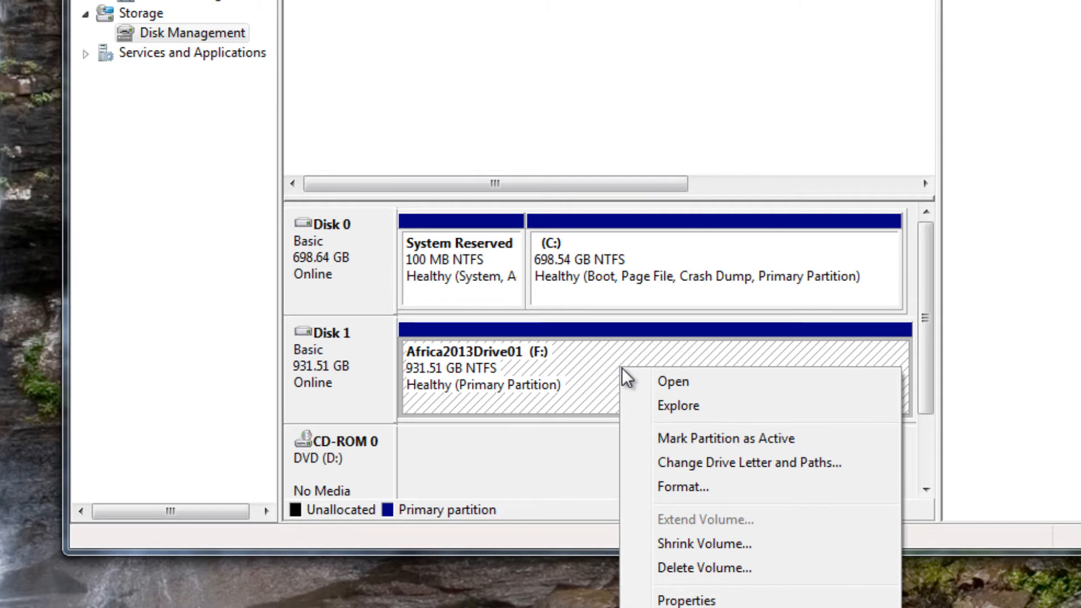
{"action": "mouse_move", "coordinate": [718, 470]}
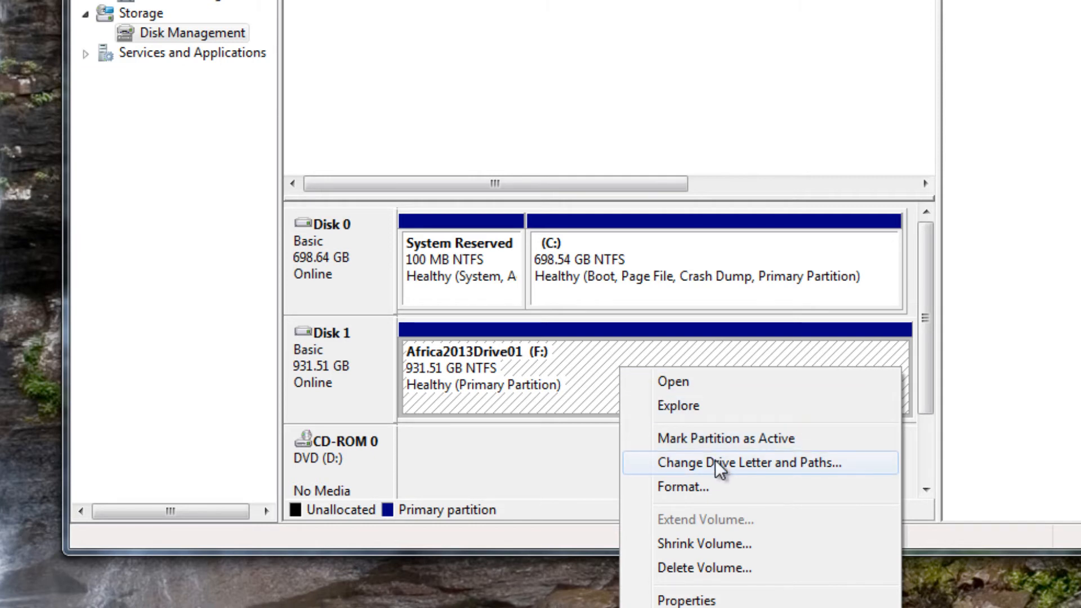
{"action": "mouse_move", "coordinate": [750, 480]}
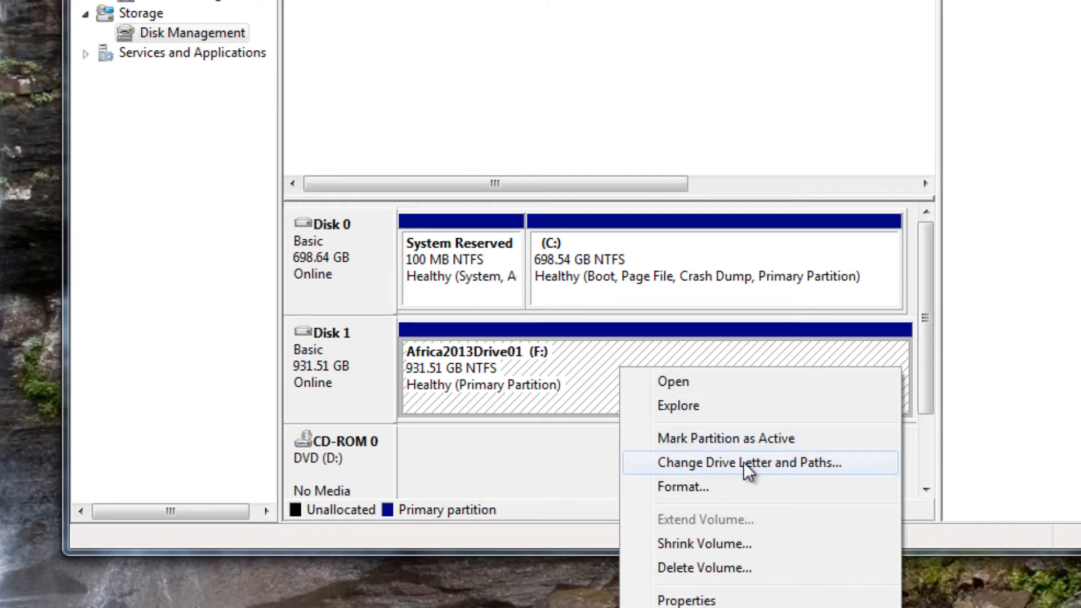
{"action": "mouse_move", "coordinate": [698, 498]}
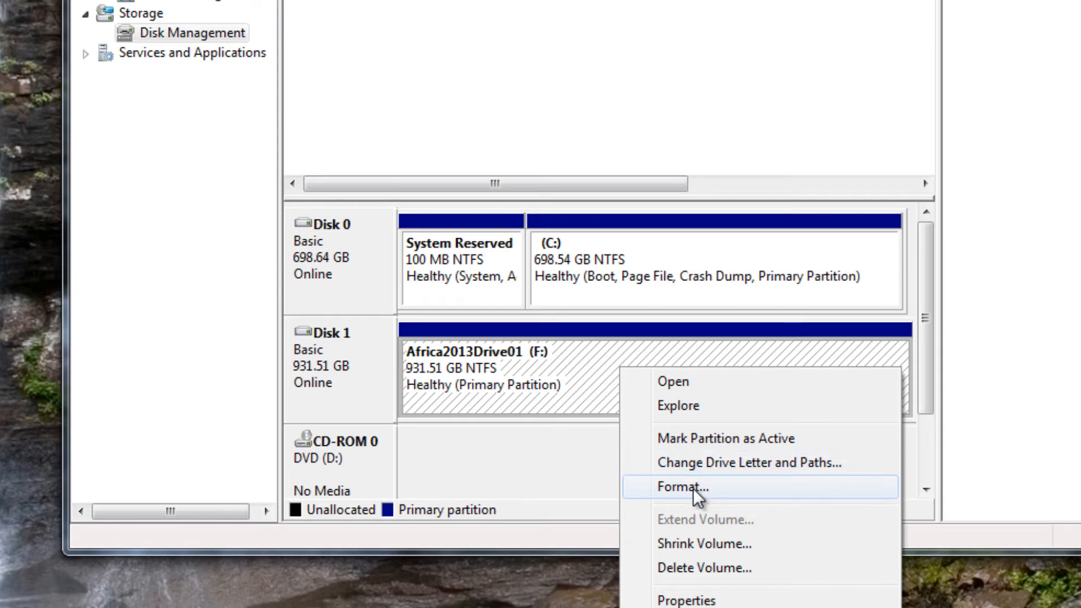
{"action": "mouse_move", "coordinate": [764, 473]}
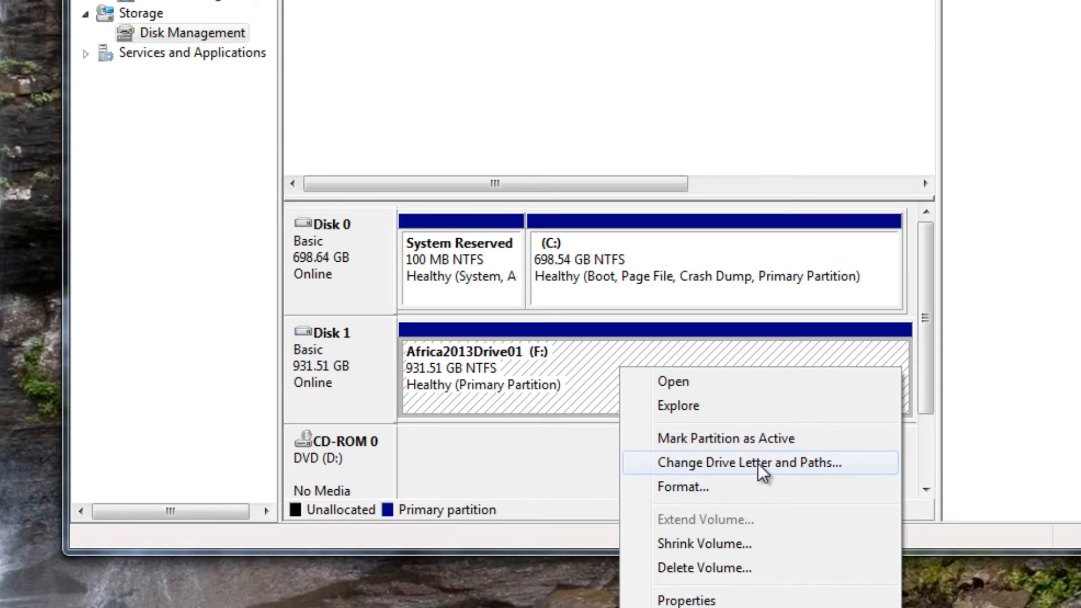
Change Africa2013Drive01's drive letter from F to E and confirm with OK.
{"action": "left_click", "coordinate": [751, 463]}
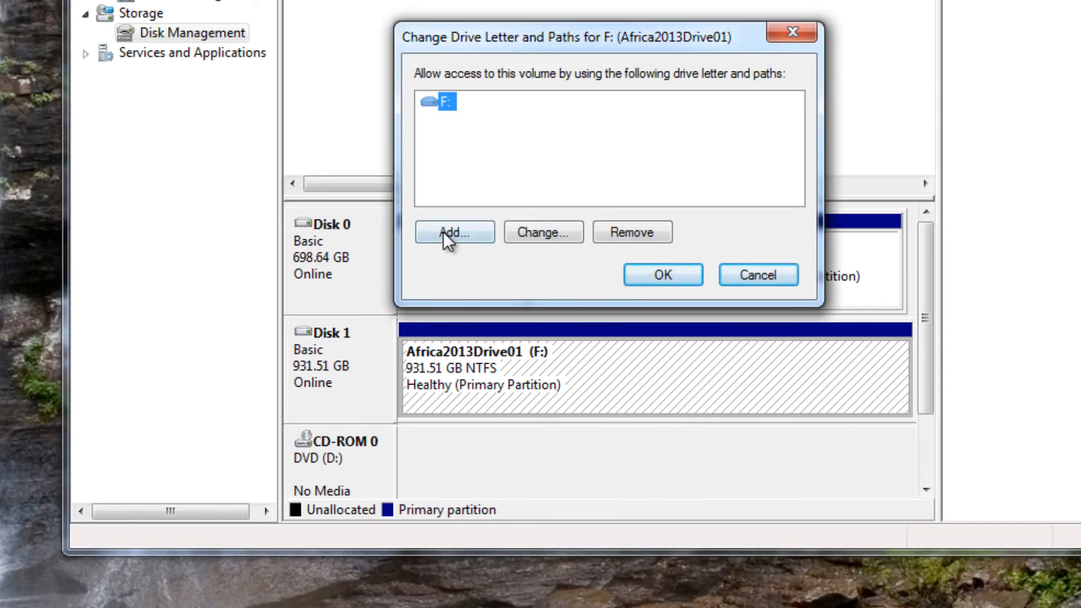
{"action": "left_click", "coordinate": [543, 232]}
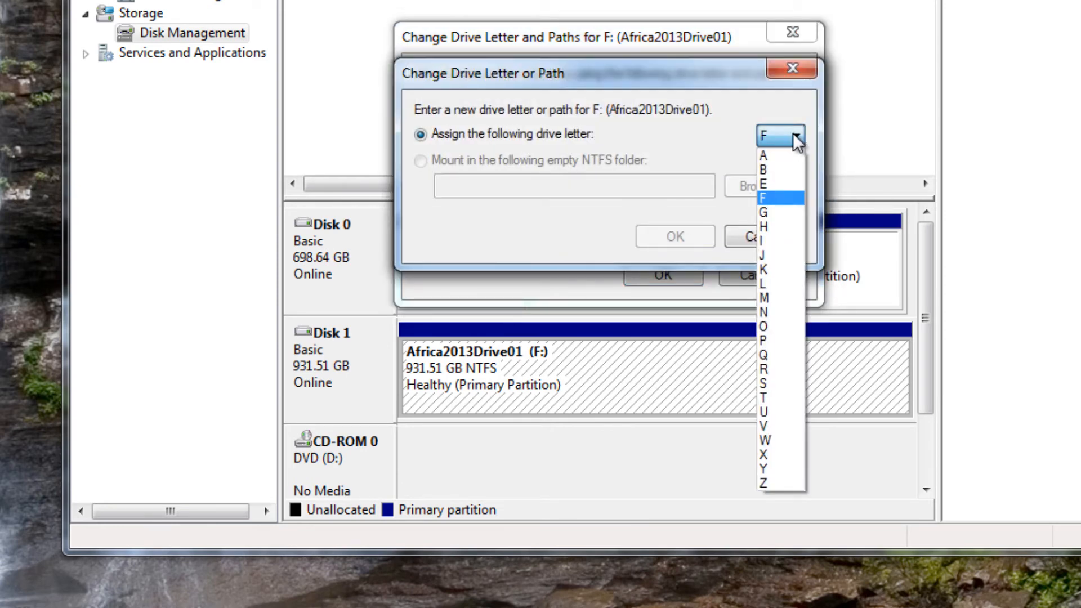
{"action": "mouse_move", "coordinate": [795, 195]}
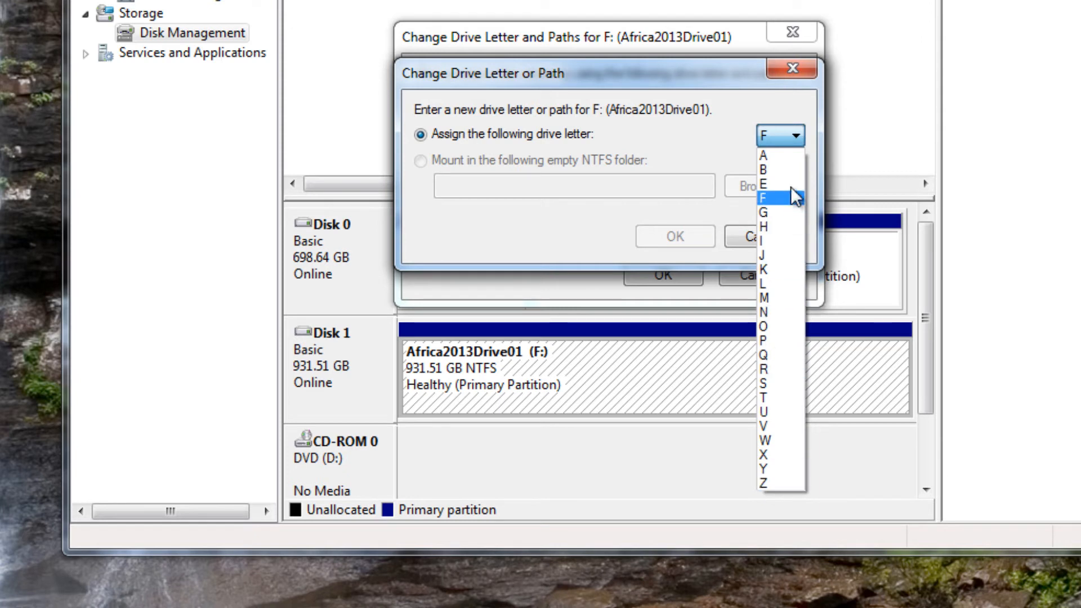
{"action": "mouse_move", "coordinate": [779, 191]}
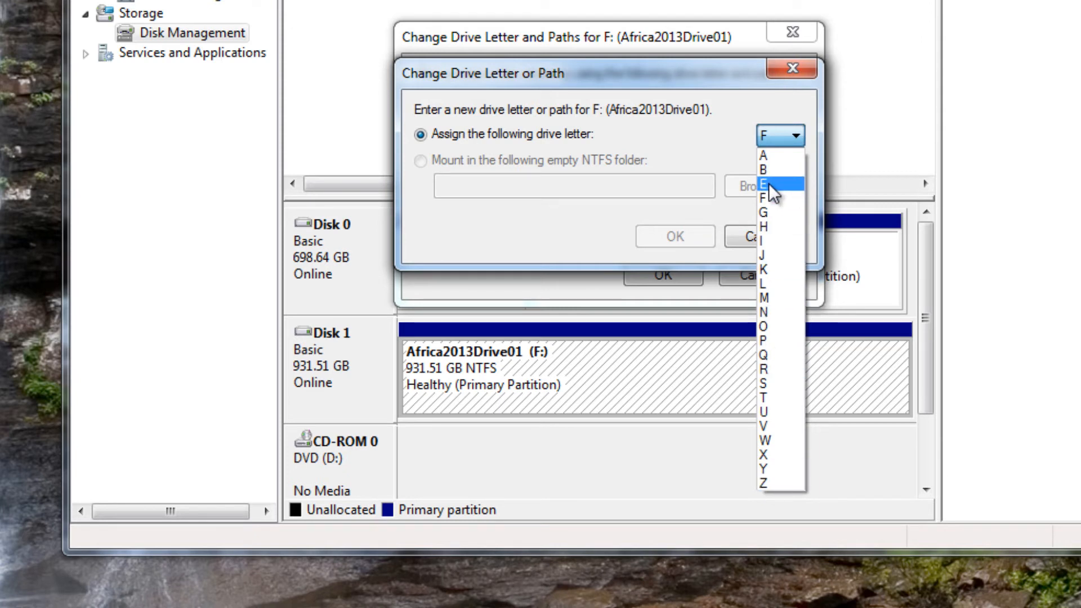
{"action": "left_click", "coordinate": [767, 182]}
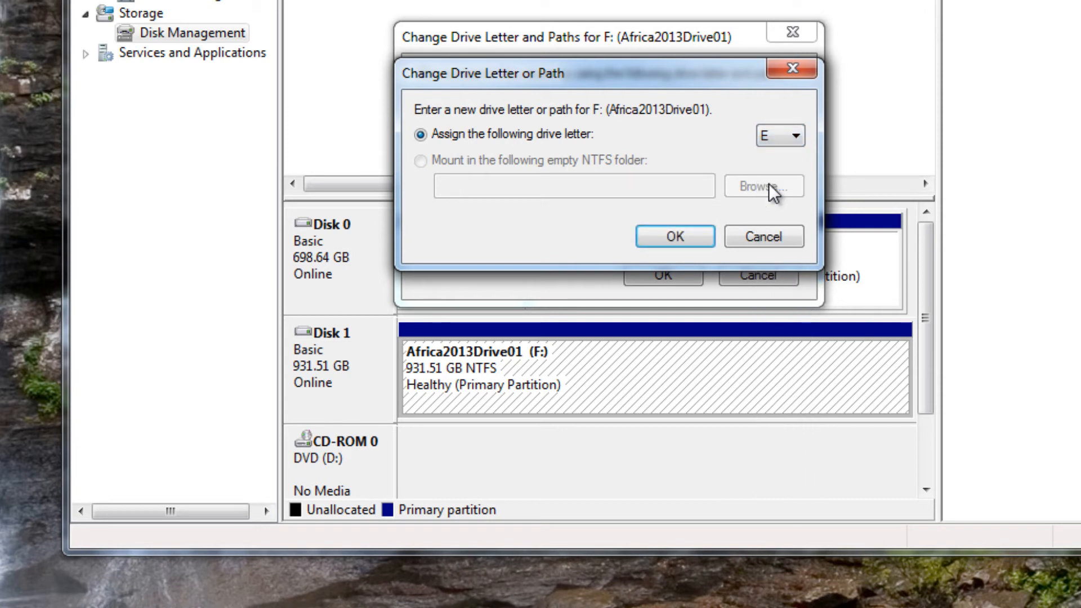
{"action": "left_click", "coordinate": [675, 235]}
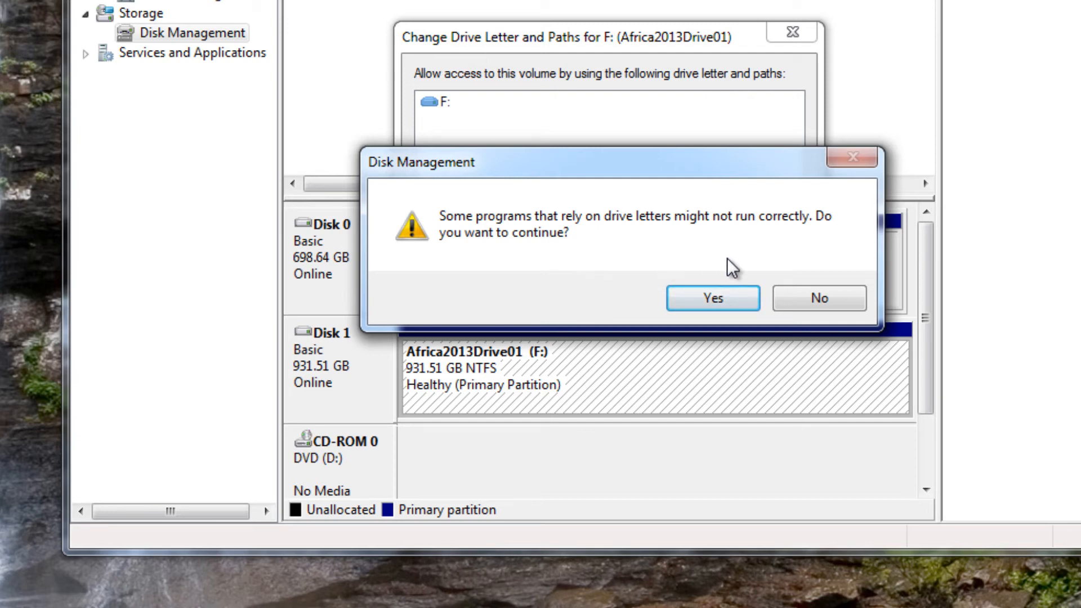
Accept the drive-letter and volume-in-use warnings to apply the E letter.
{"action": "left_click", "coordinate": [714, 298]}
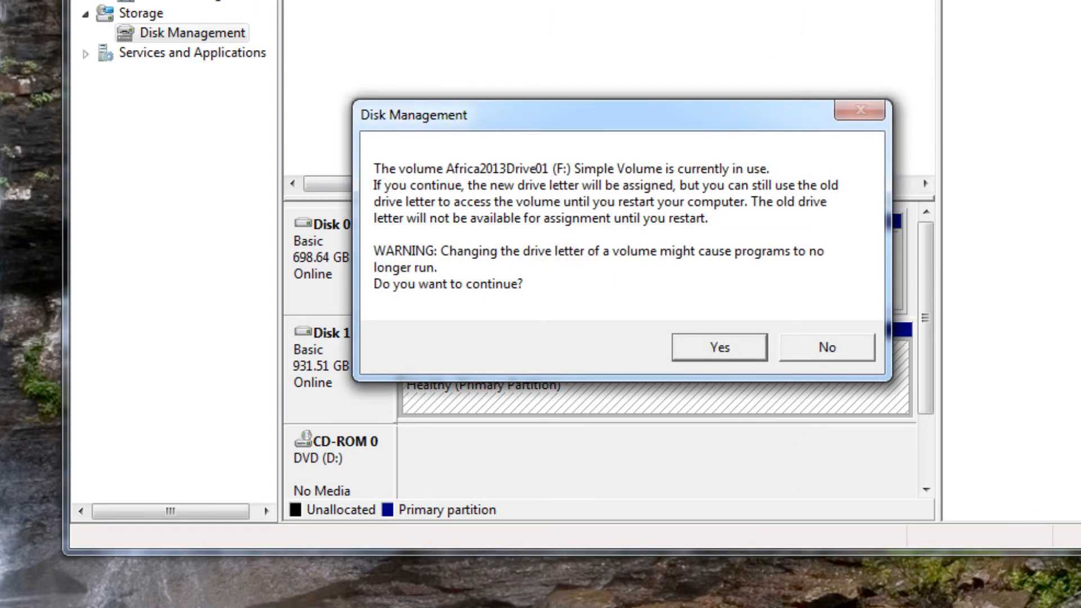
{"action": "mouse_move", "coordinate": [723, 419]}
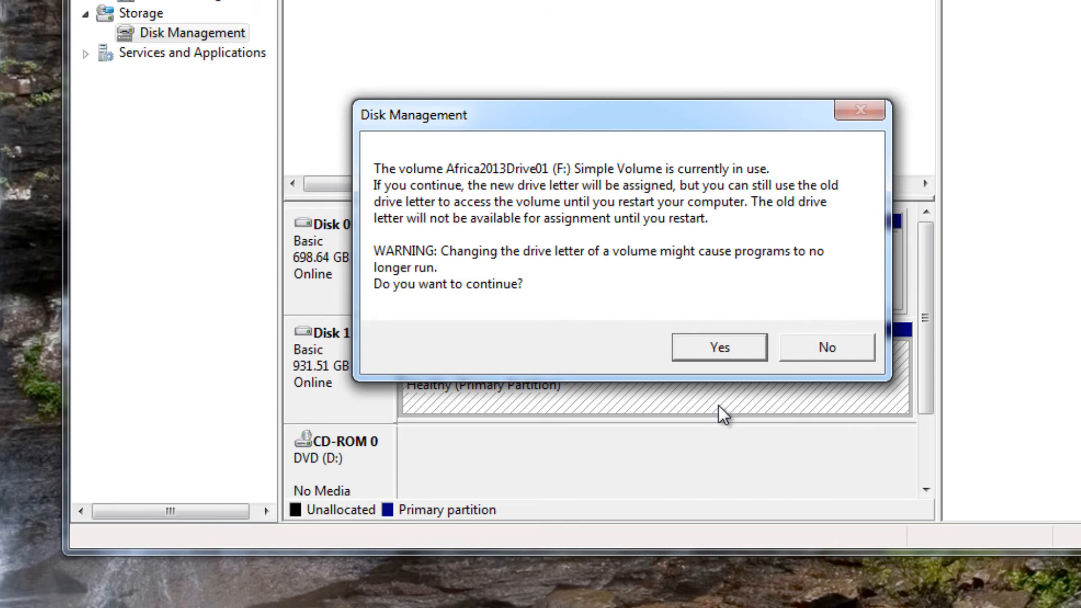
{"action": "mouse_move", "coordinate": [575, 184]}
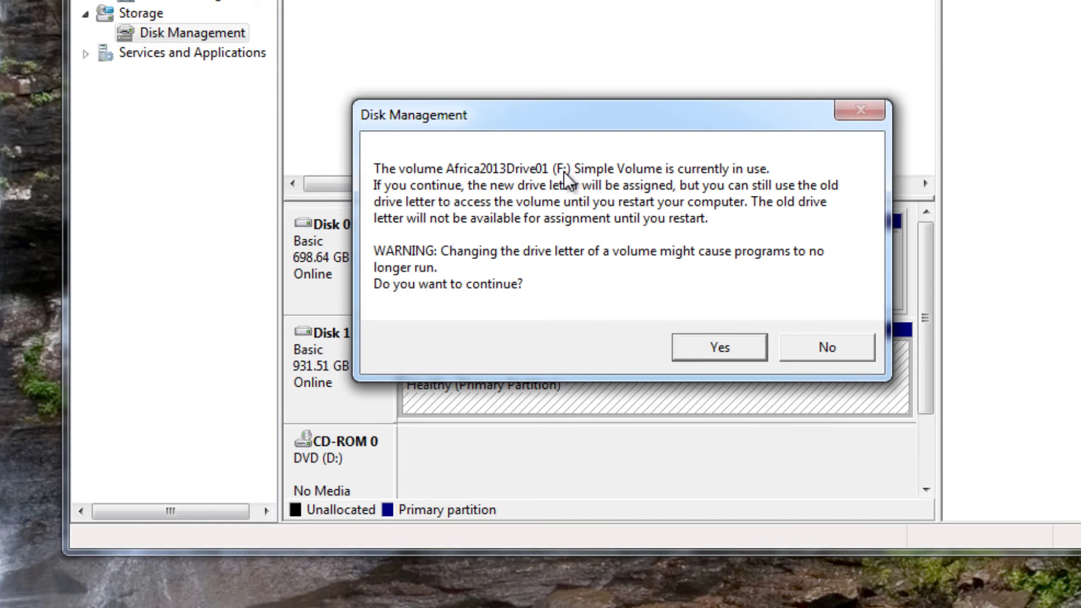
{"action": "mouse_move", "coordinate": [579, 186]}
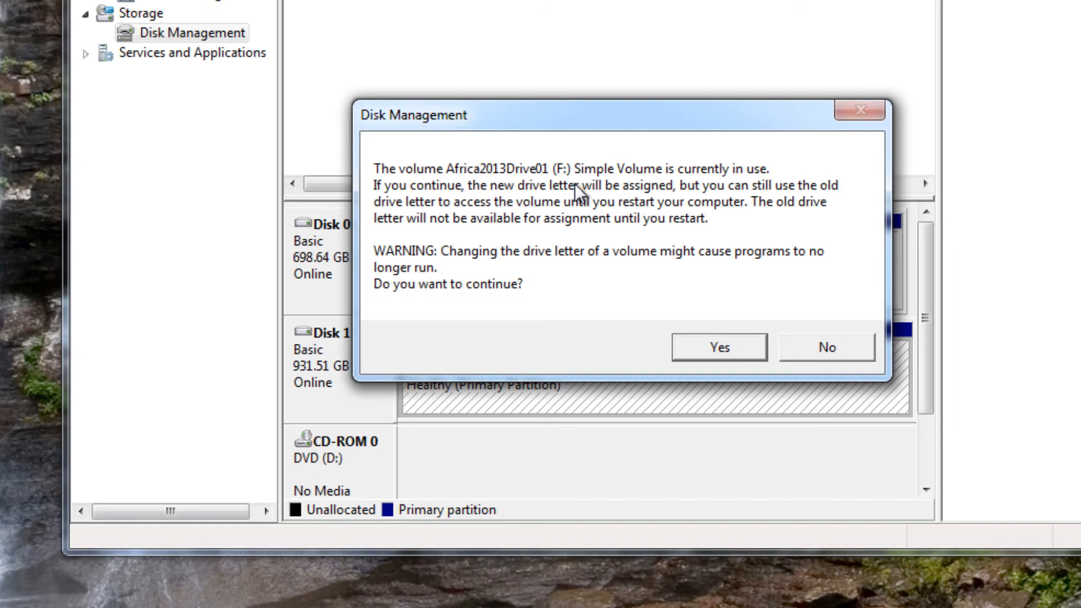
{"action": "mouse_move", "coordinate": [576, 180]}
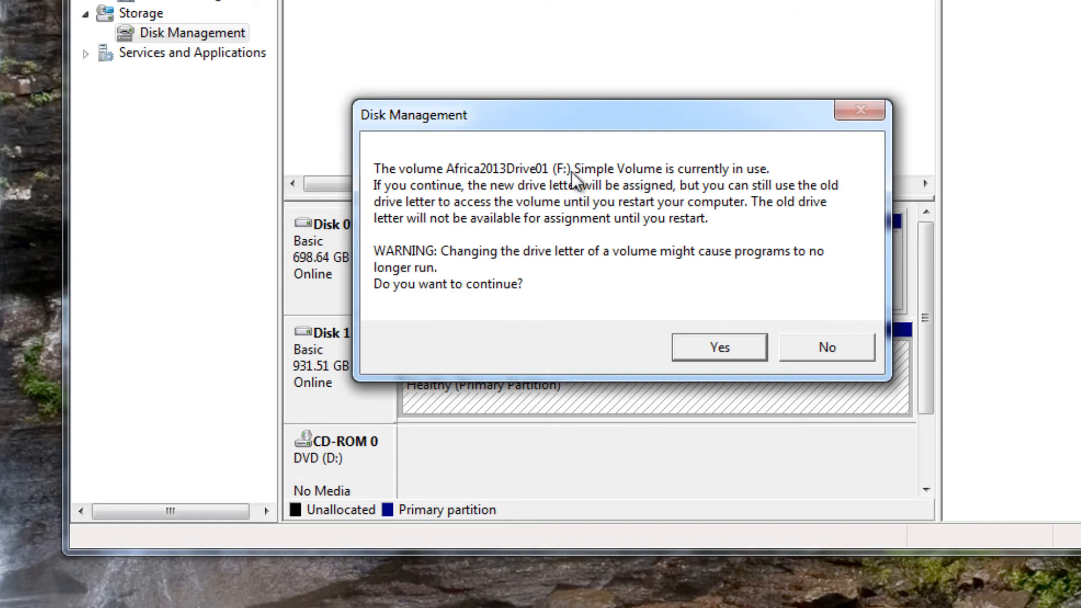
{"action": "mouse_move", "coordinate": [595, 220]}
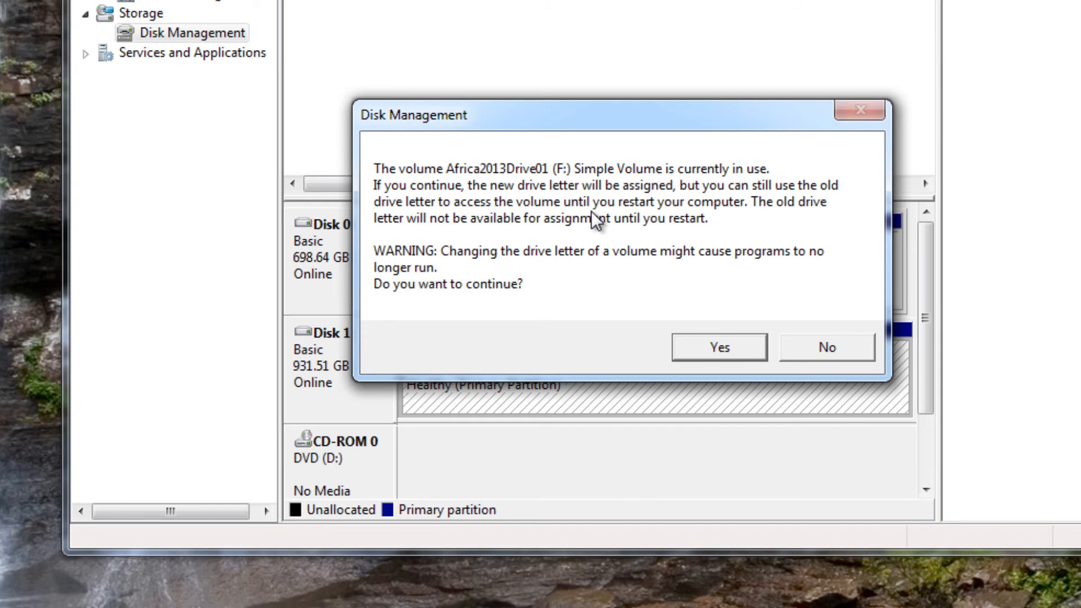
{"action": "mouse_move", "coordinate": [594, 223]}
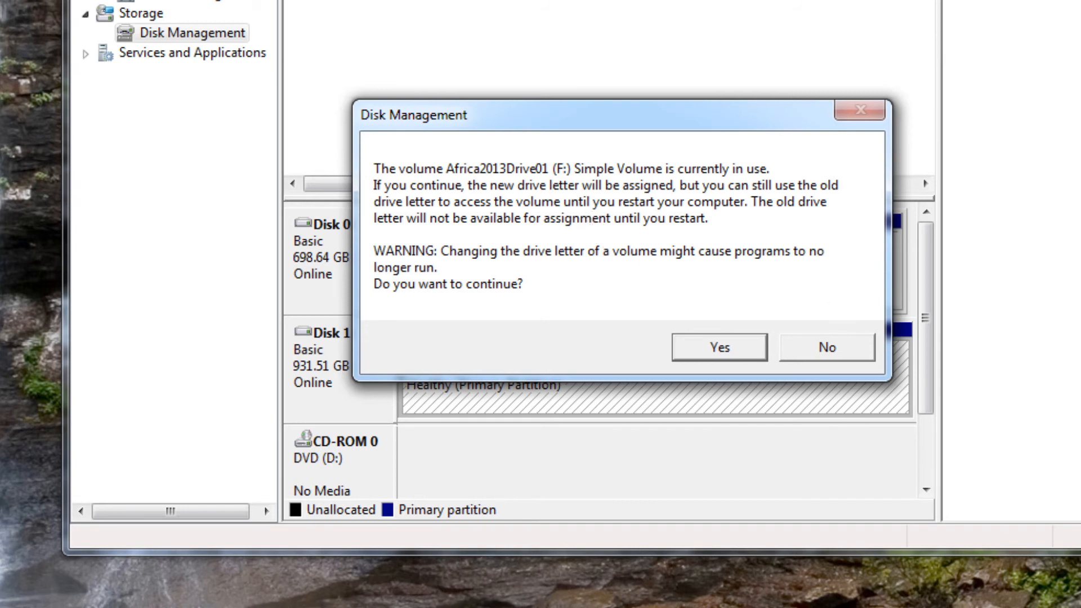
{"action": "mouse_move", "coordinate": [610, 346]}
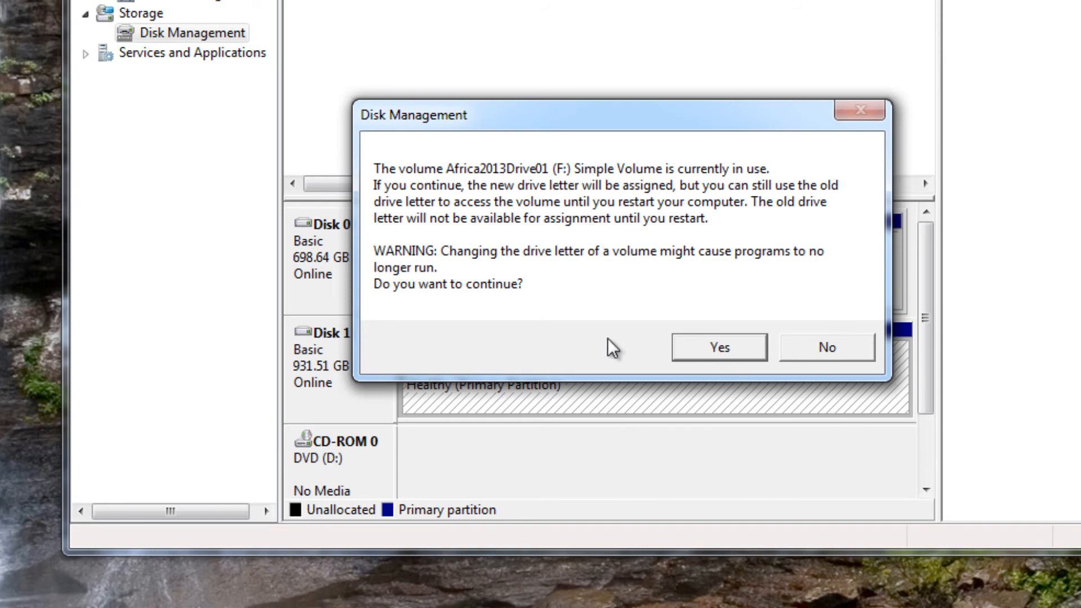
{"action": "mouse_move", "coordinate": [619, 304]}
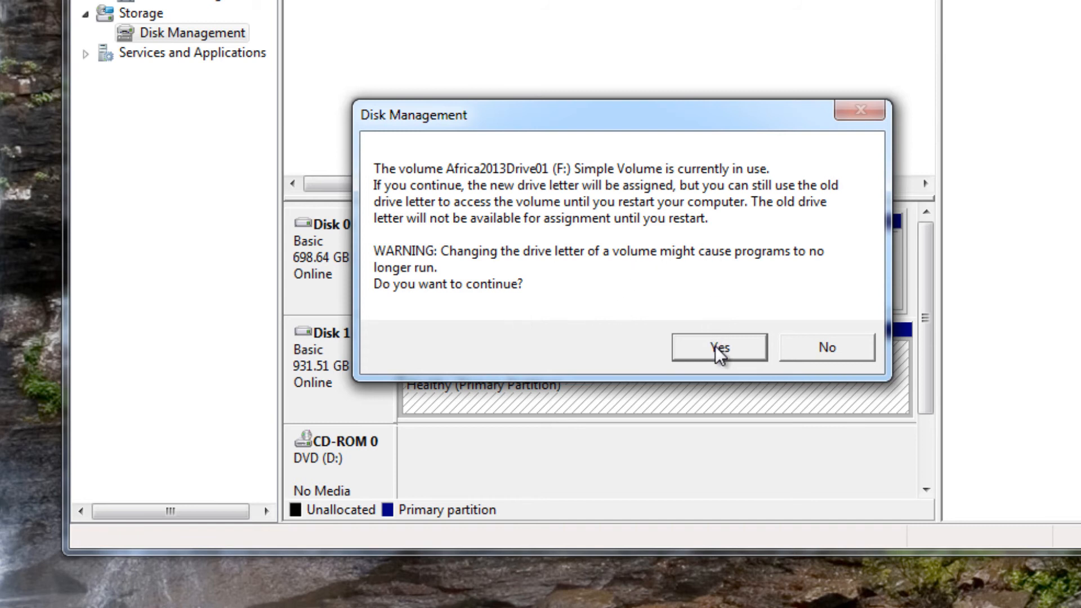
{"action": "left_click", "coordinate": [718, 347]}
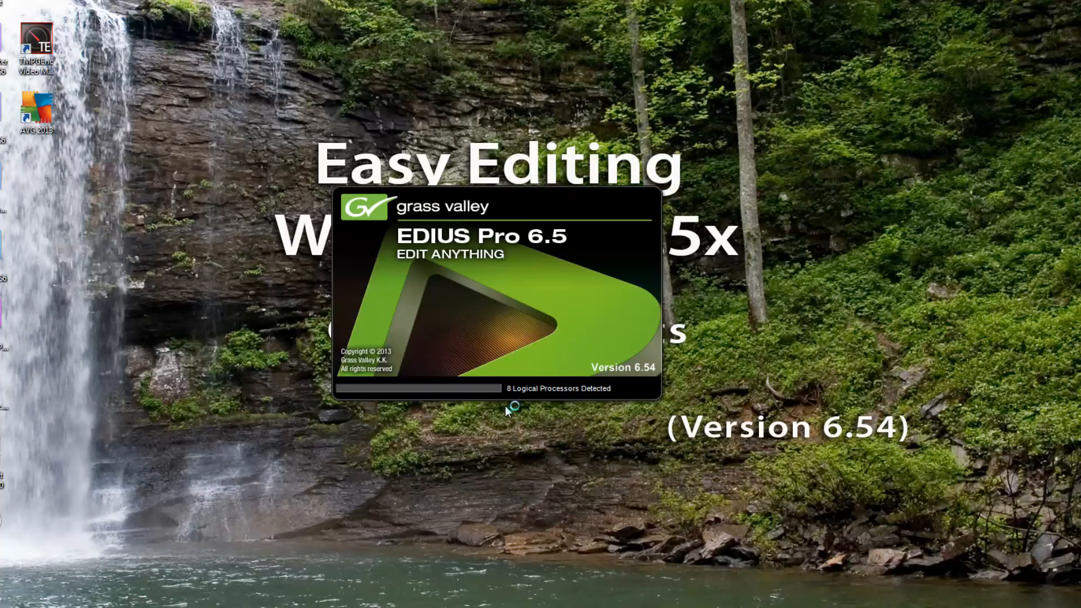
{"action": "mouse_move", "coordinate": [598, 526]}
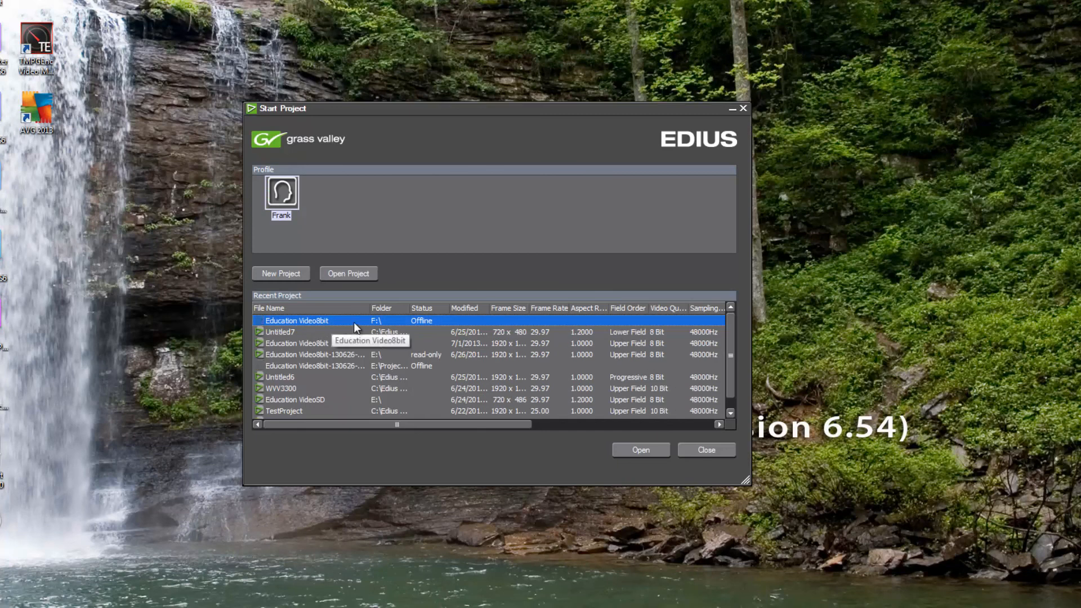
Open the Education Video8bit project from EDIUS Pro 6.5's recent projects.
{"action": "left_click", "coordinate": [642, 450]}
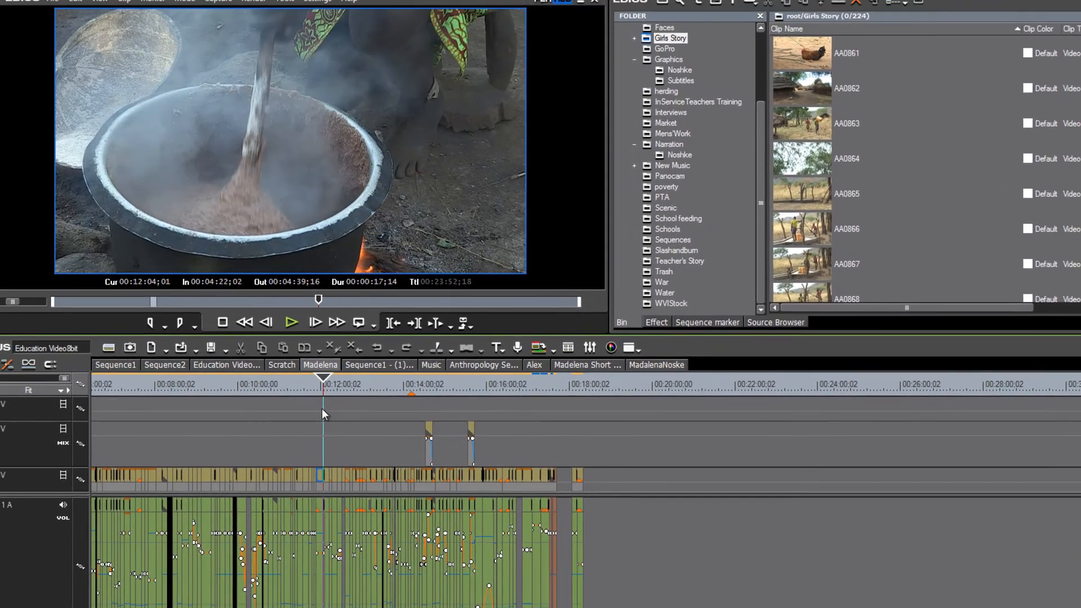